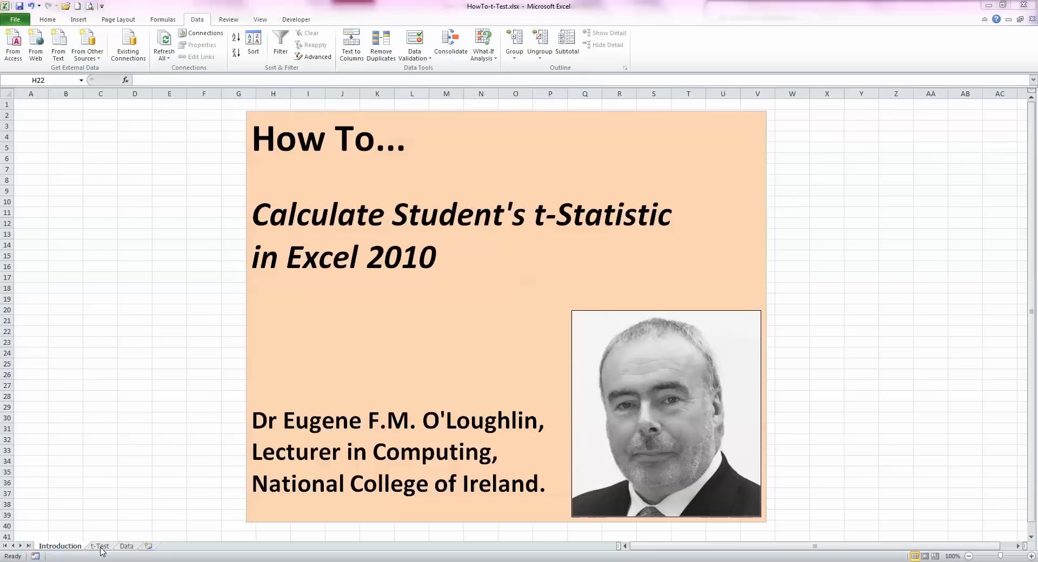
- Switch to the t-Test sheet showing Group A, Group B data and the t-distribution diagram
left_click(98, 546)
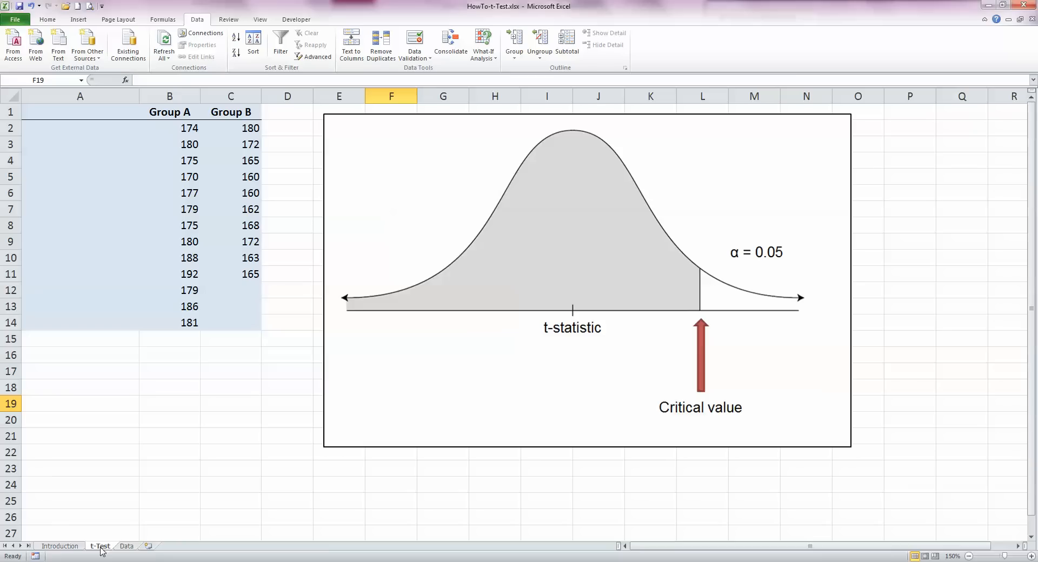
mouse_move(616, 333)
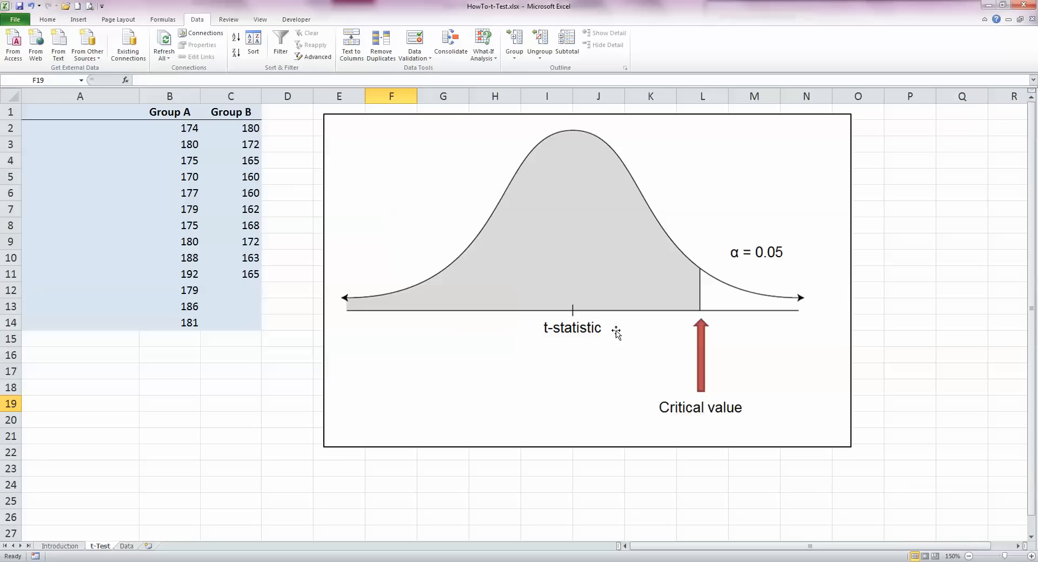
mouse_move(829, 318)
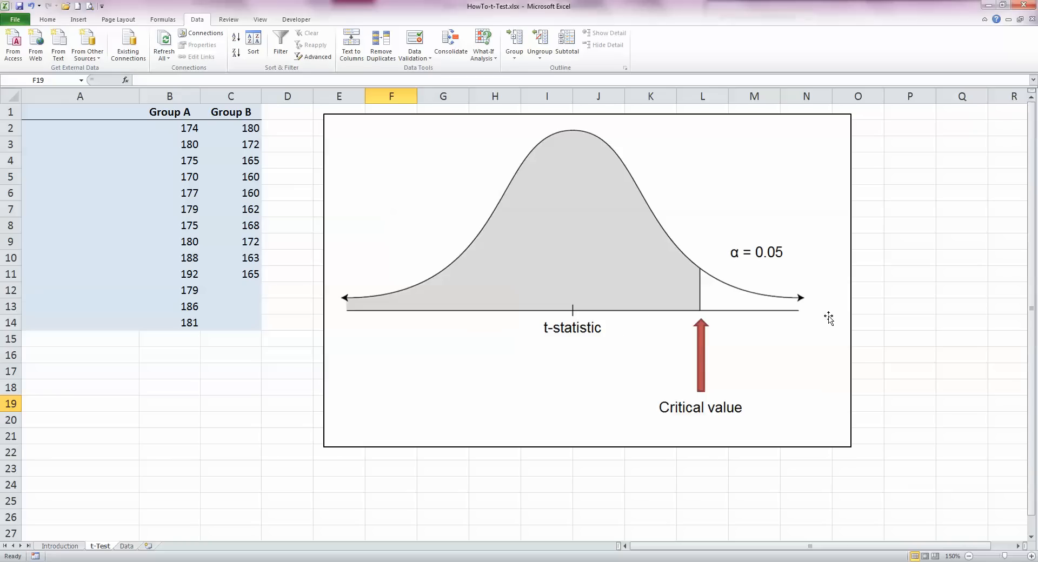
mouse_move(369, 324)
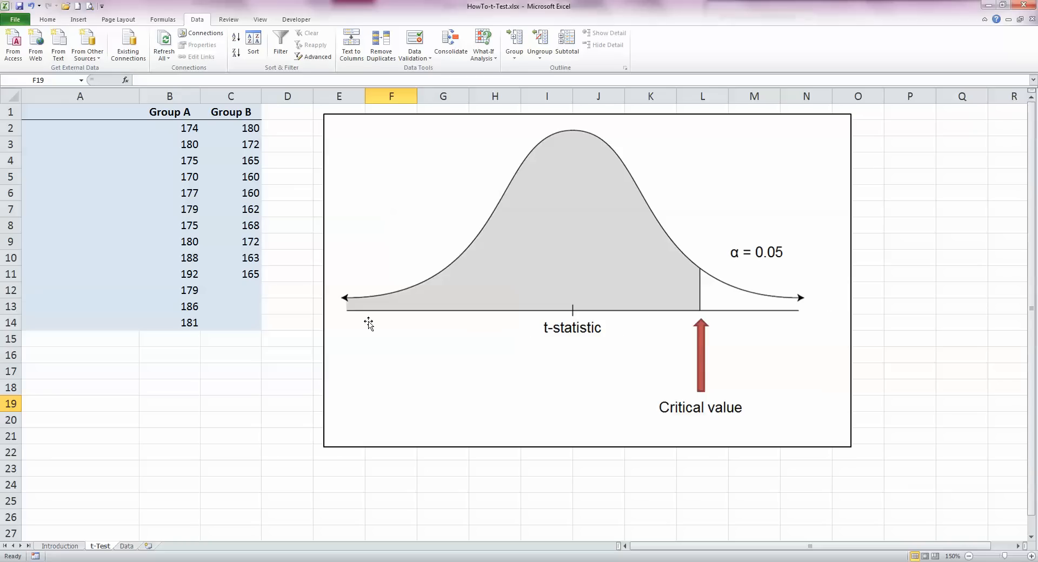
mouse_move(594, 368)
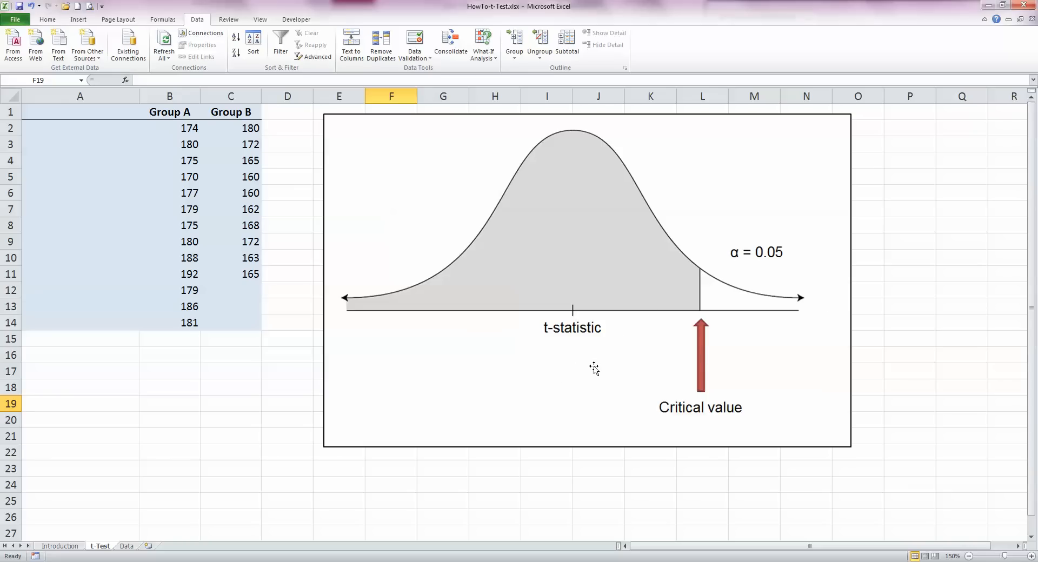
mouse_move(716, 274)
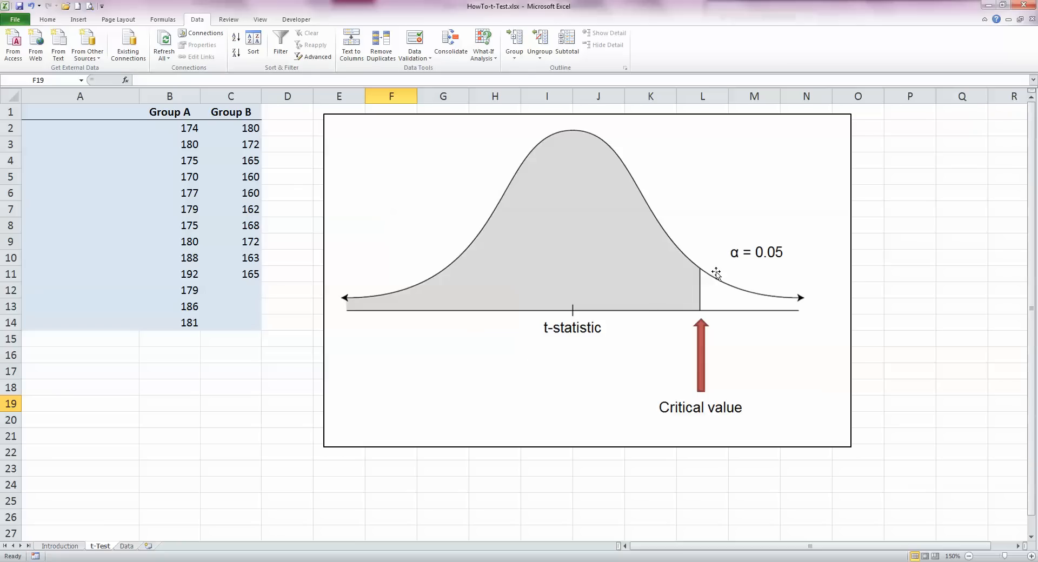
mouse_move(724, 250)
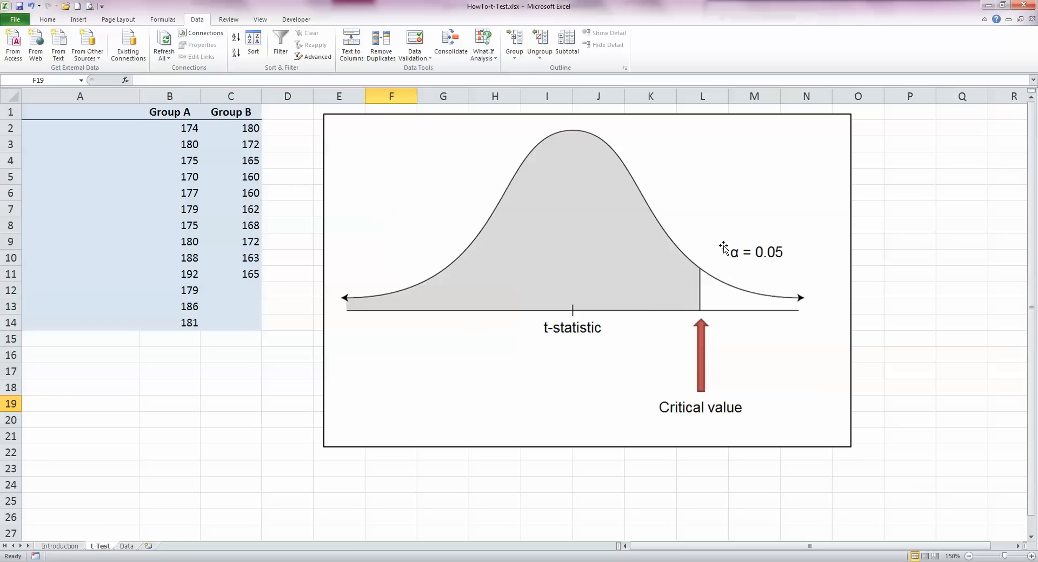
mouse_move(801, 259)
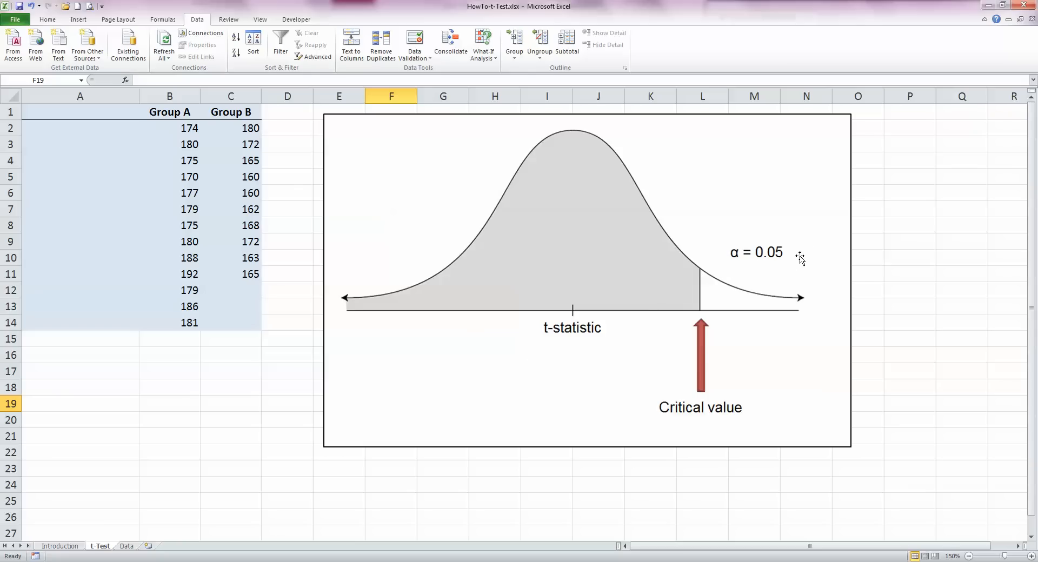
mouse_move(813, 259)
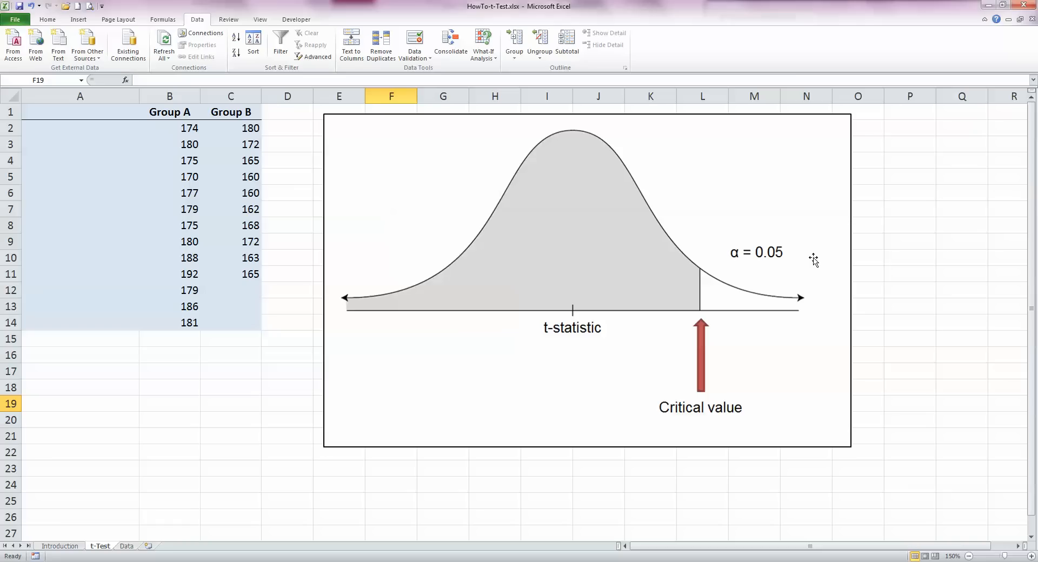
mouse_move(720, 420)
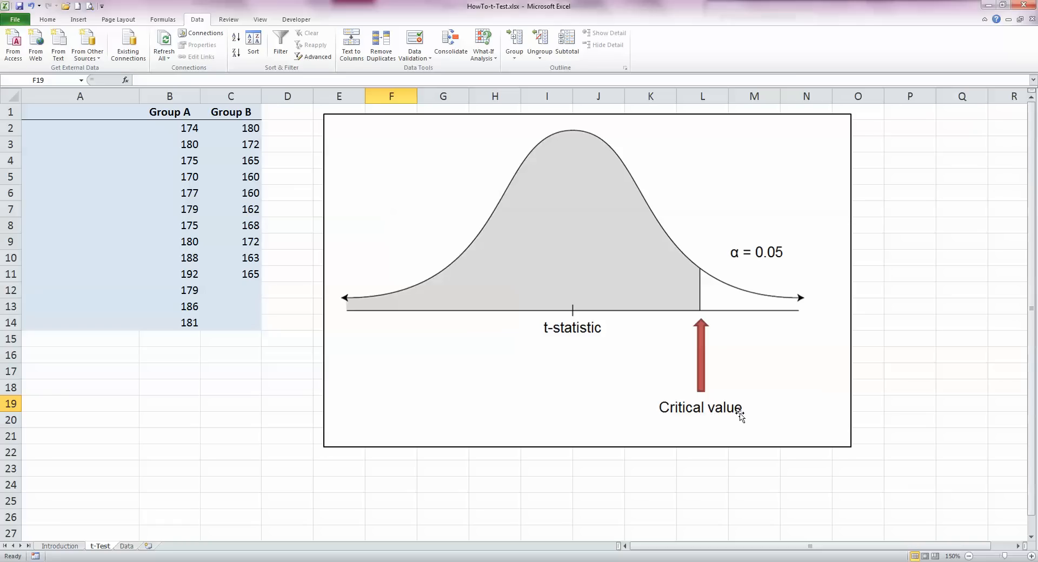
mouse_move(687, 413)
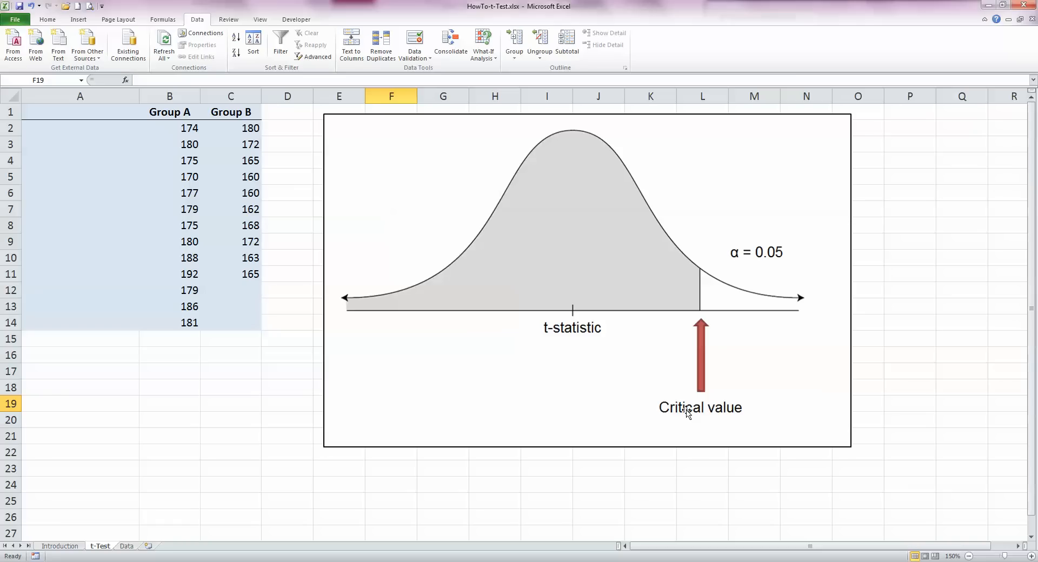
mouse_move(725, 289)
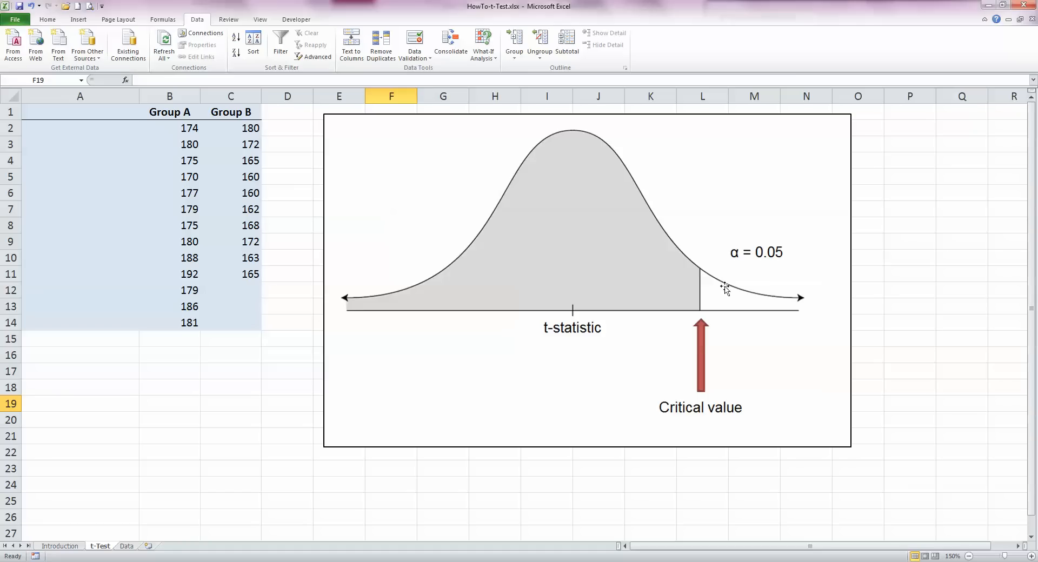
mouse_move(798, 308)
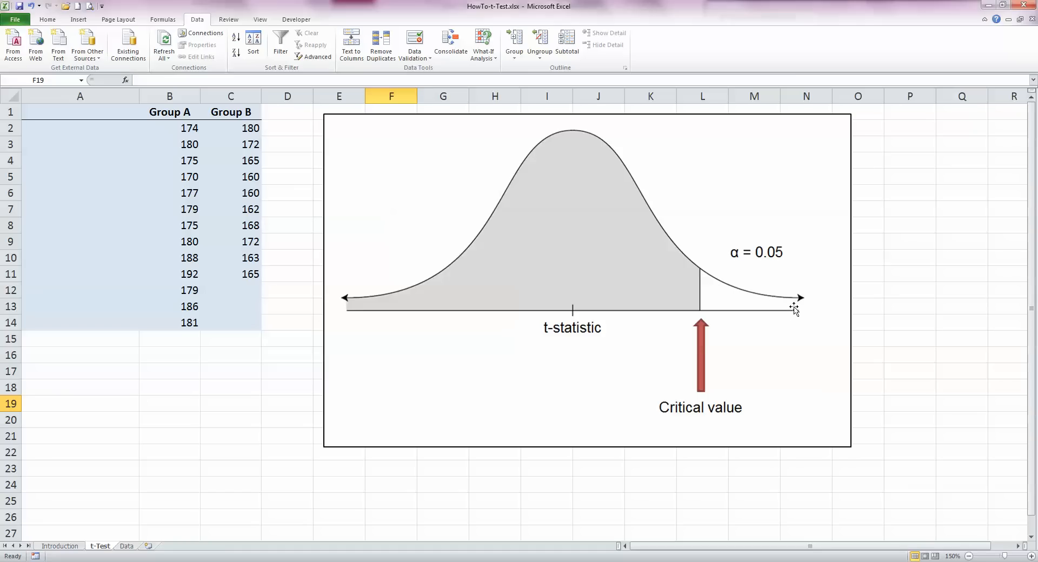
mouse_move(675, 367)
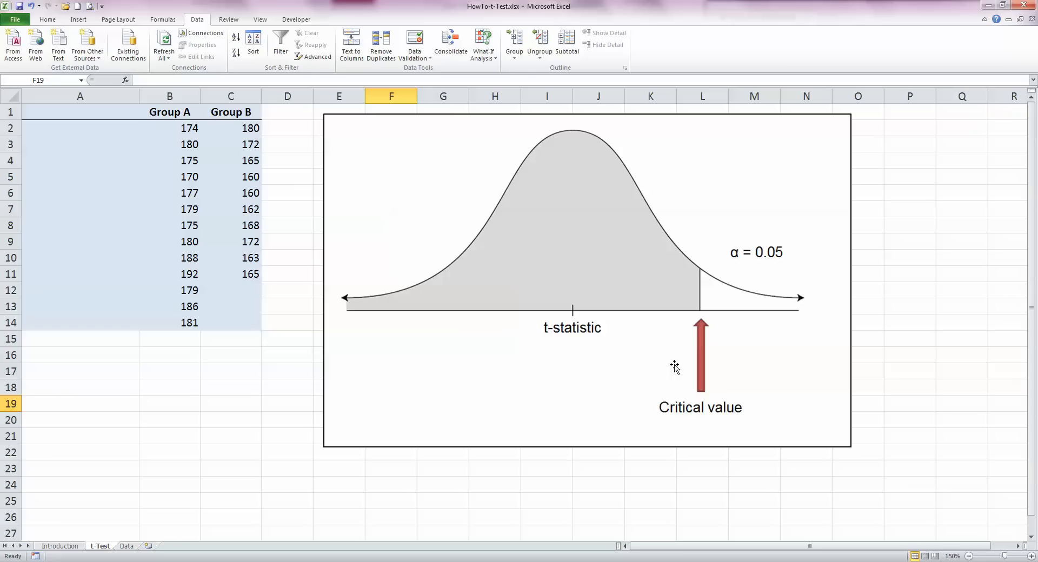
mouse_move(657, 380)
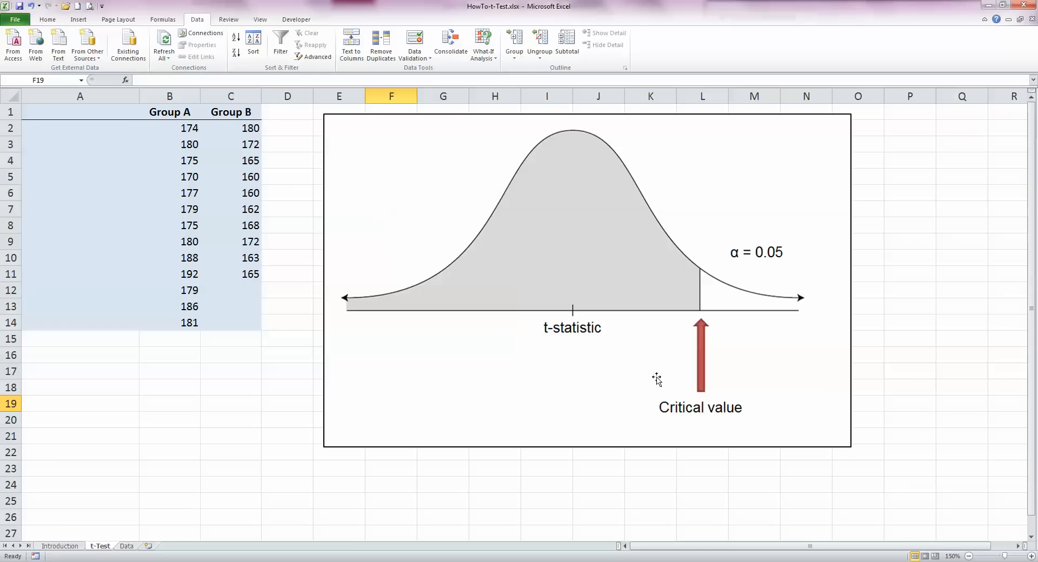
mouse_move(593, 383)
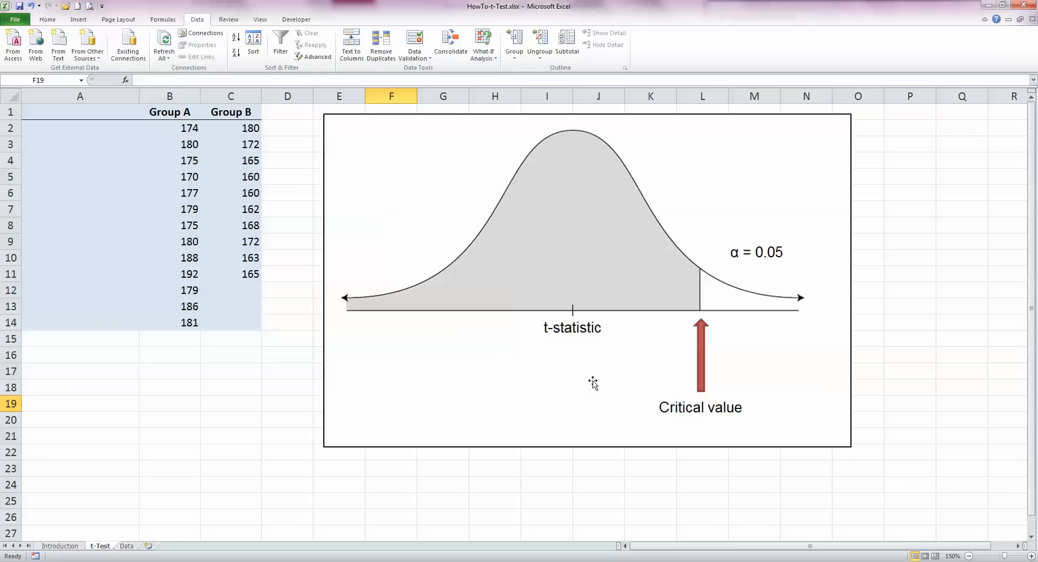
- Switch to the Data sheet with the two groups and hypotheses H0: μ1 = μ2 at α = 0.05
left_click(126, 546)
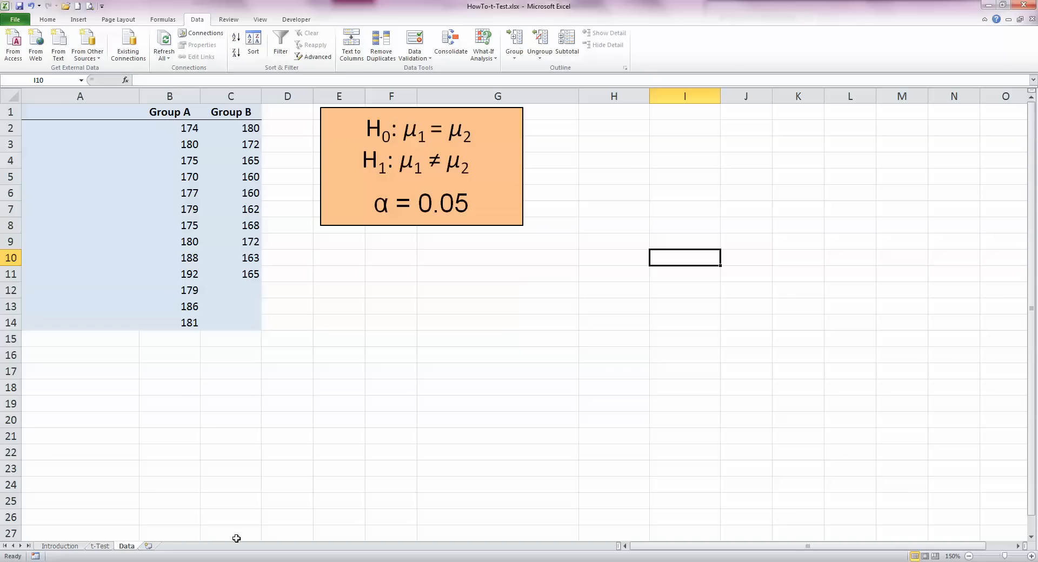
mouse_move(323, 436)
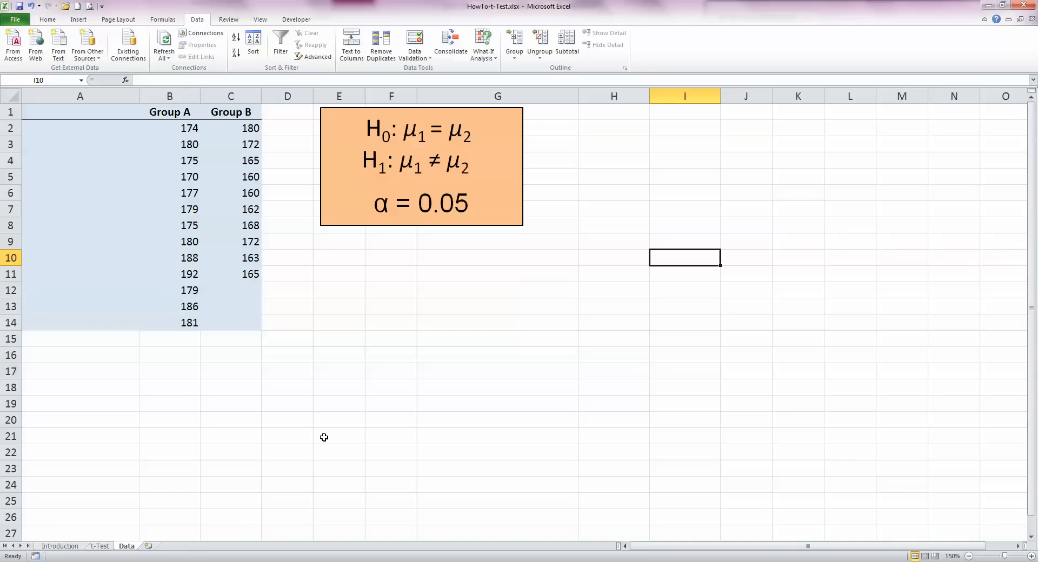
mouse_move(293, 396)
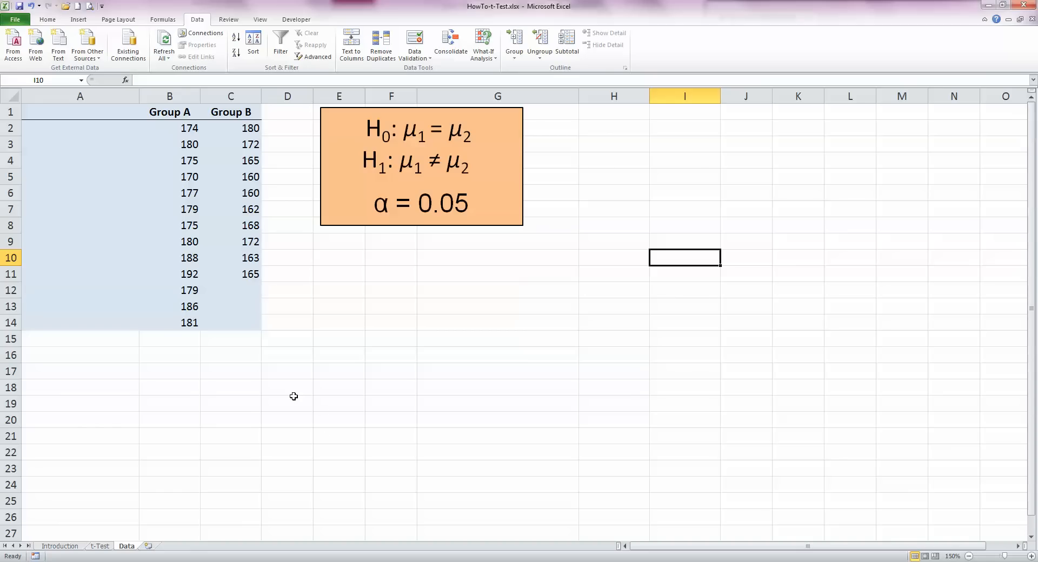
mouse_move(351, 351)
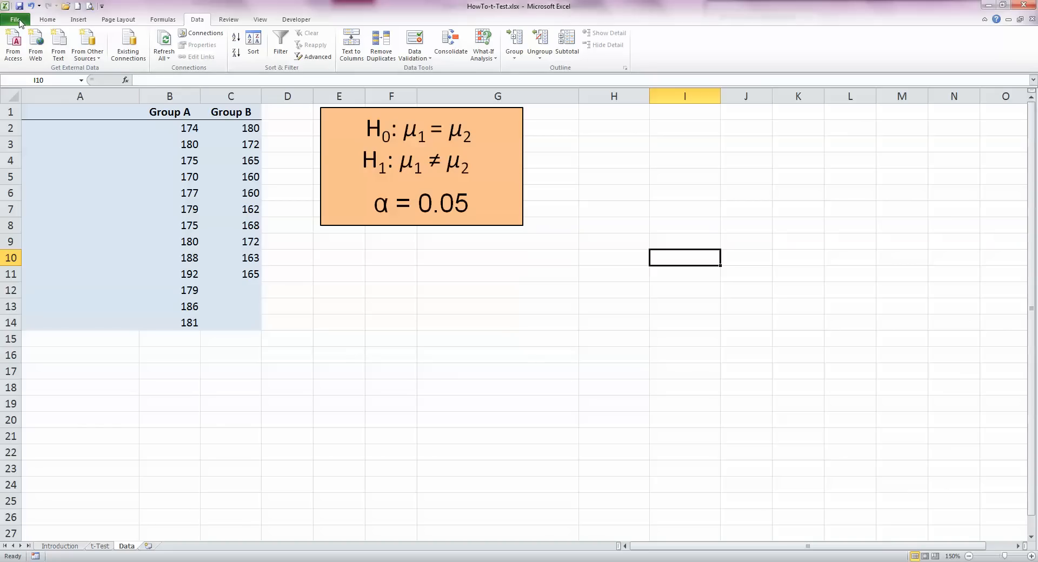
- Enable the Analysis ToolPak add-in via File > Options > Add-Ins so Data Analysis appears
left_click(15, 20)
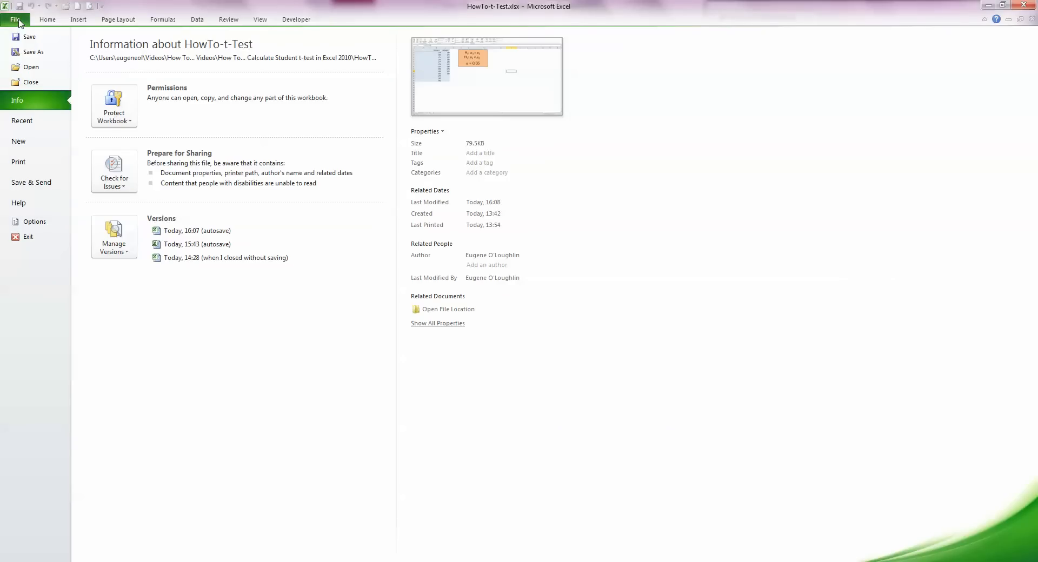
left_click(33, 221)
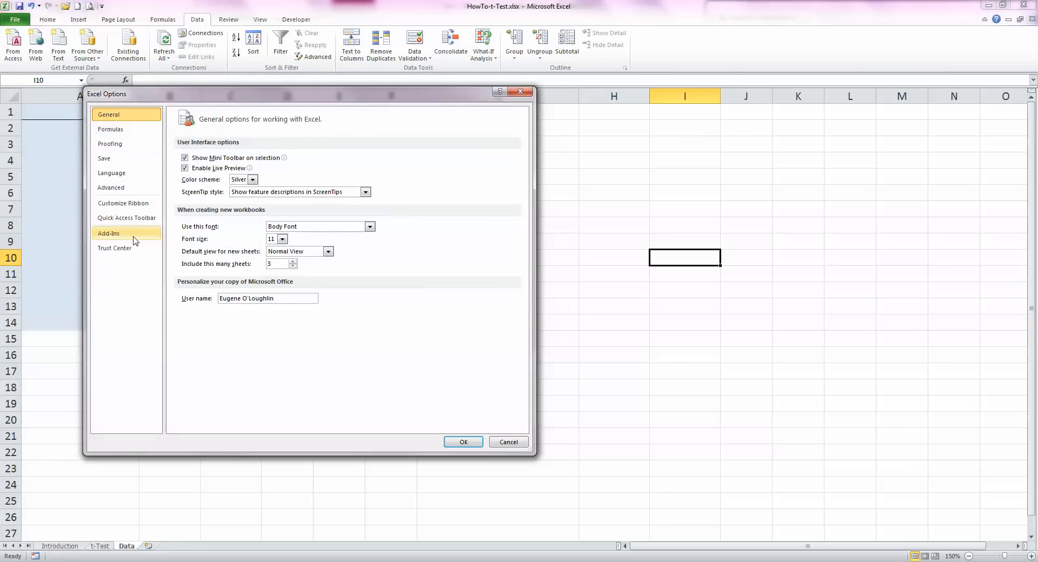
left_click(109, 233)
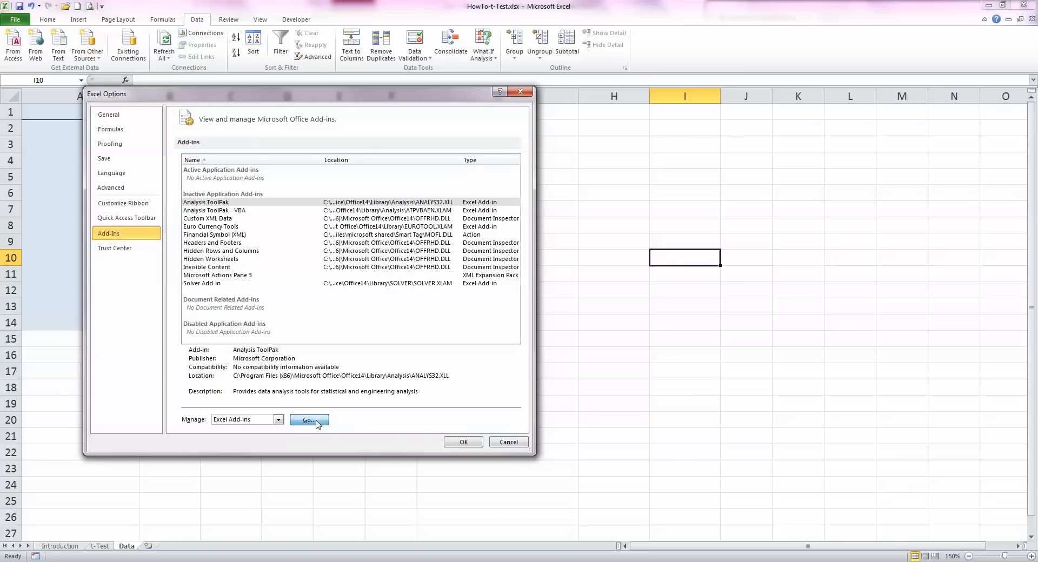
left_click(309, 420)
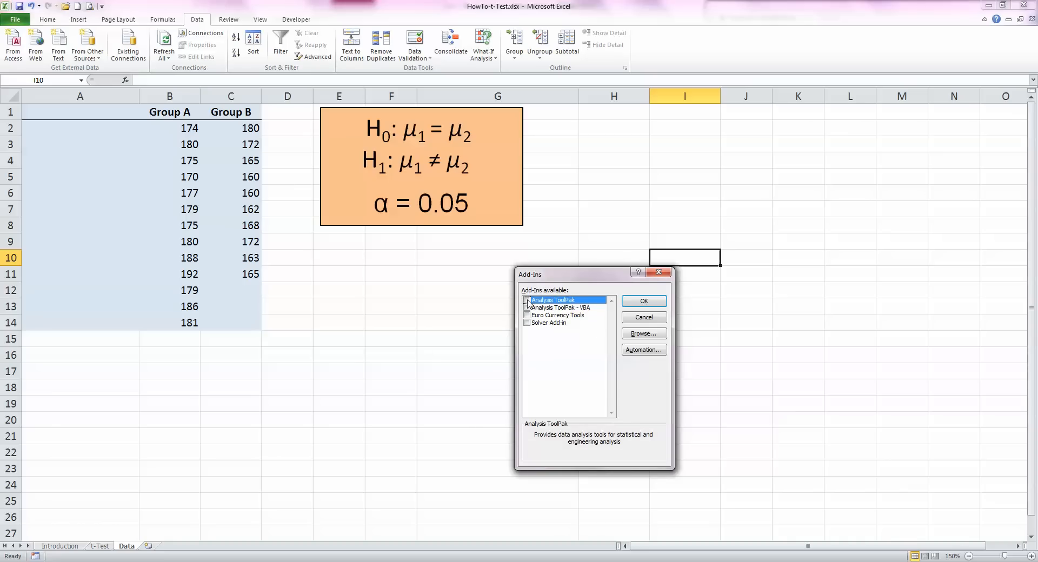
left_click(528, 300)
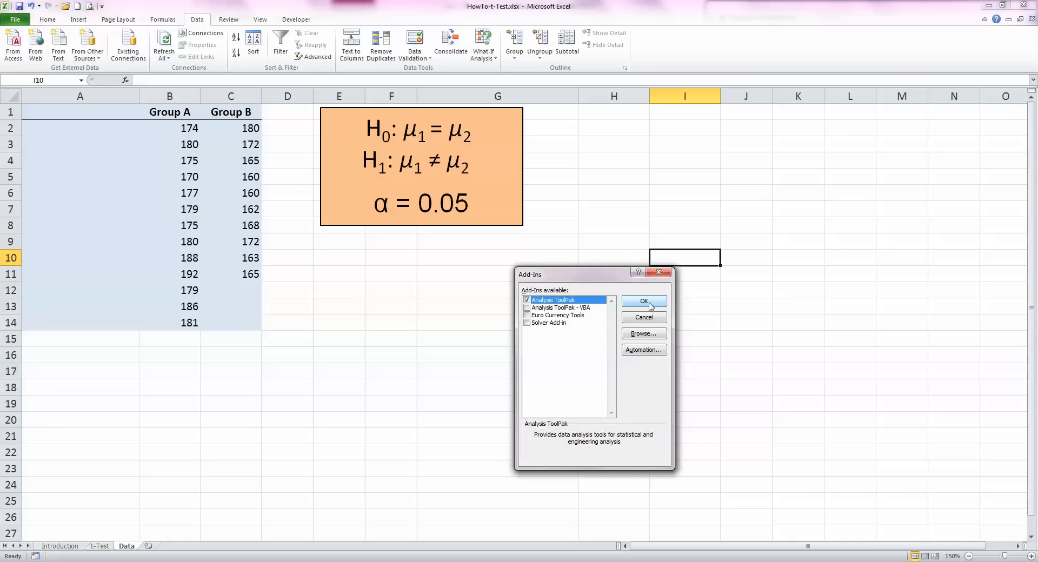
left_click(643, 302)
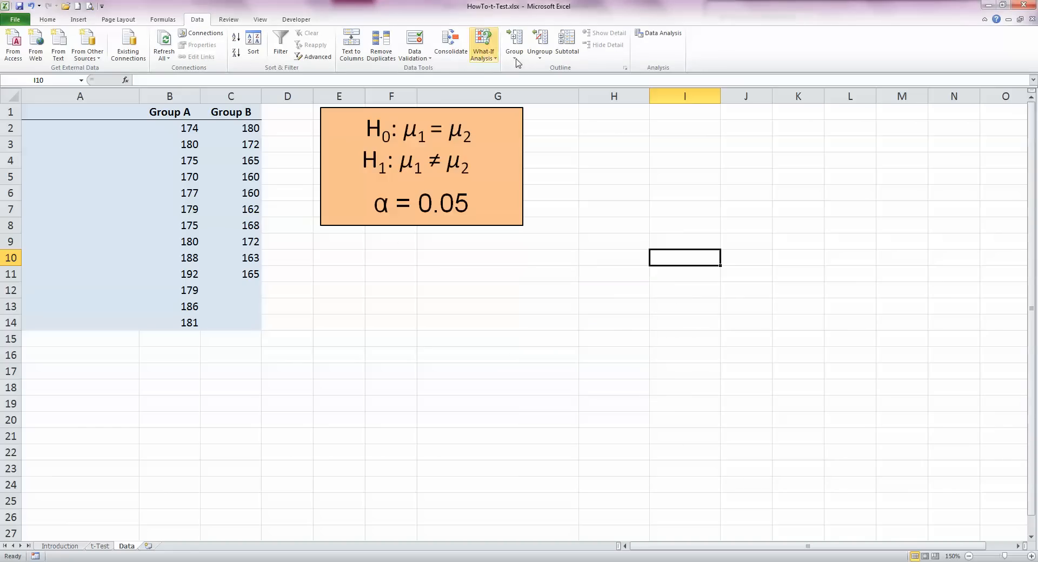
mouse_move(630, 32)
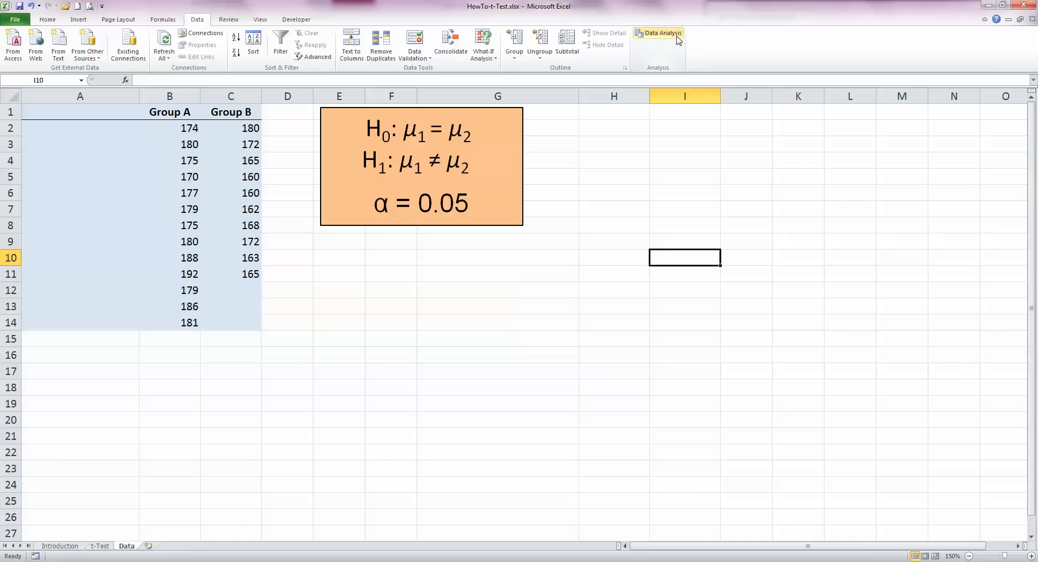
mouse_move(675, 47)
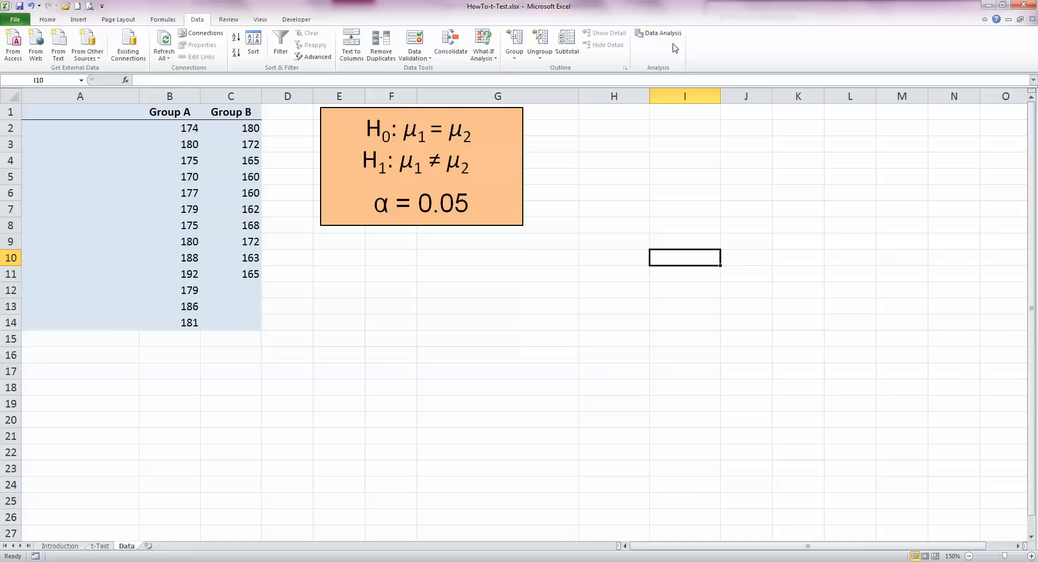
- In Data Analysis, pick 't-Test: Two-Sample Assuming Unequal Variances'
left_click(657, 33)
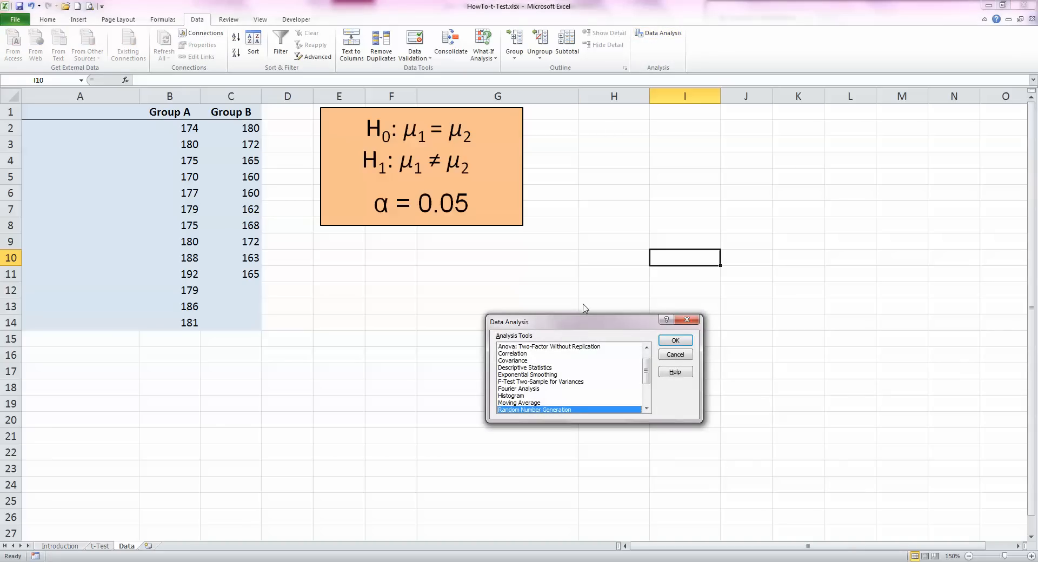
mouse_move(581, 356)
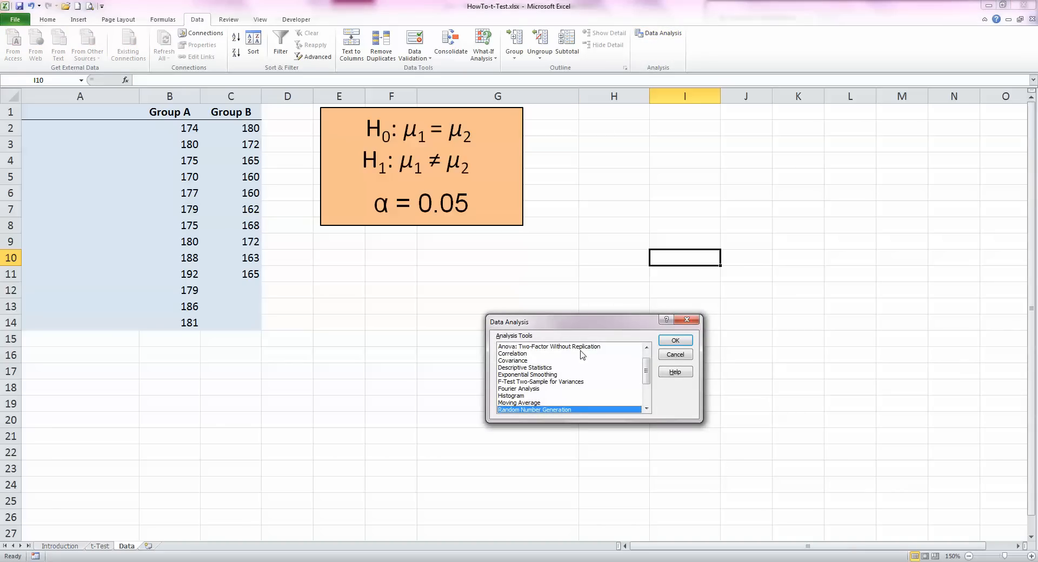
mouse_move(641, 376)
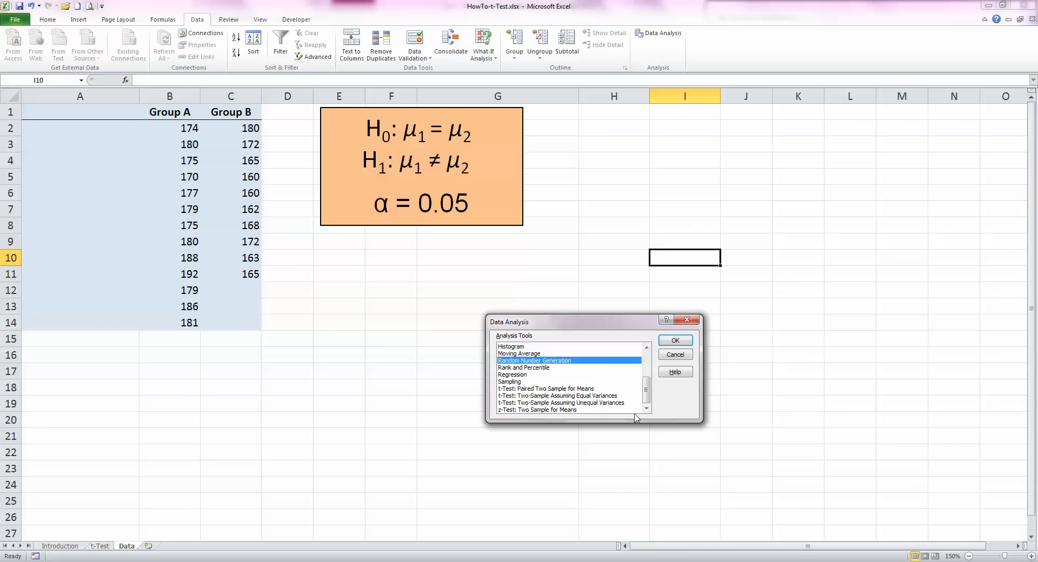
mouse_move(591, 391)
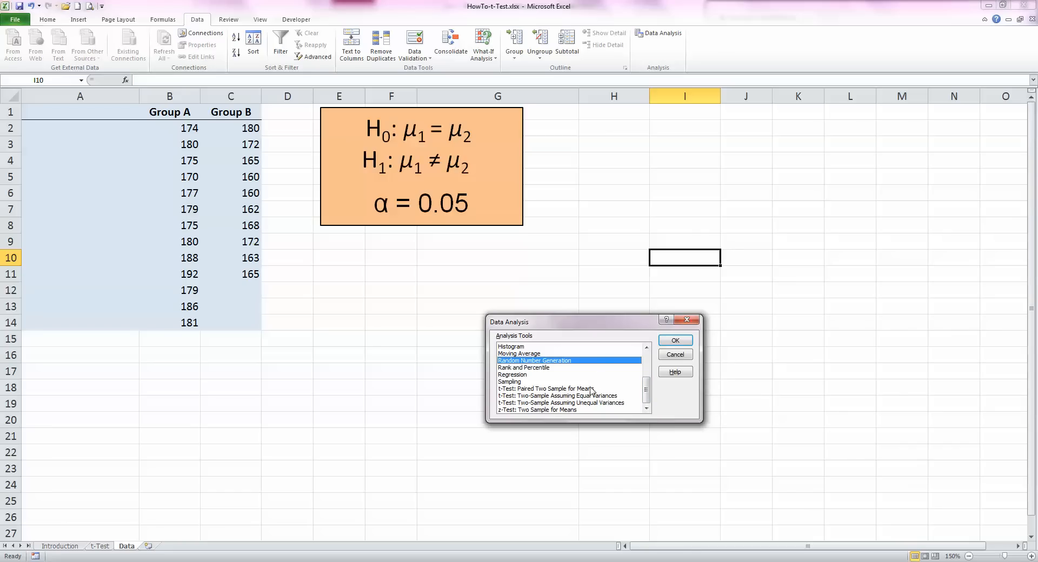
mouse_move(551, 398)
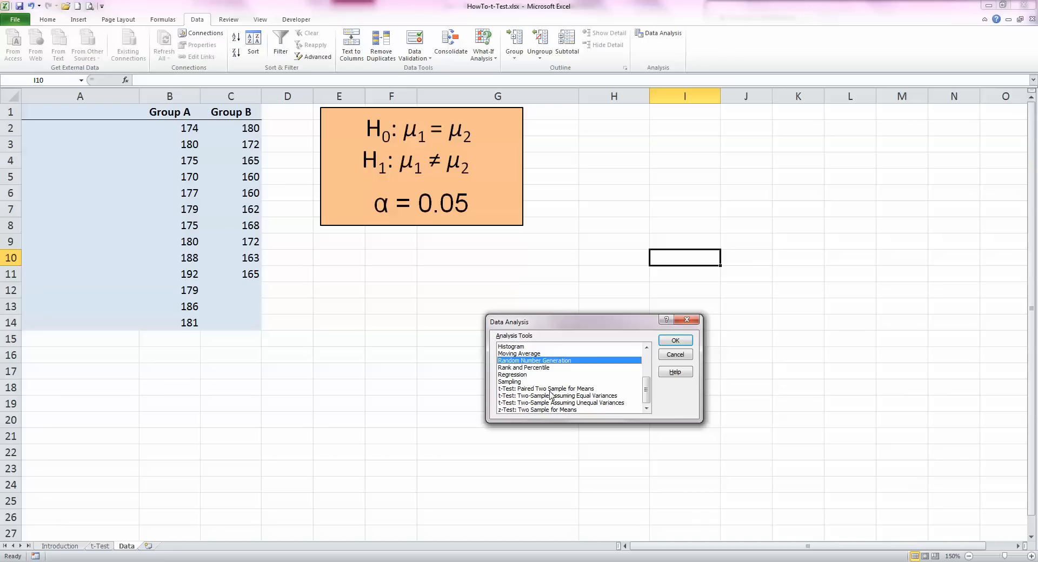
left_click(558, 395)
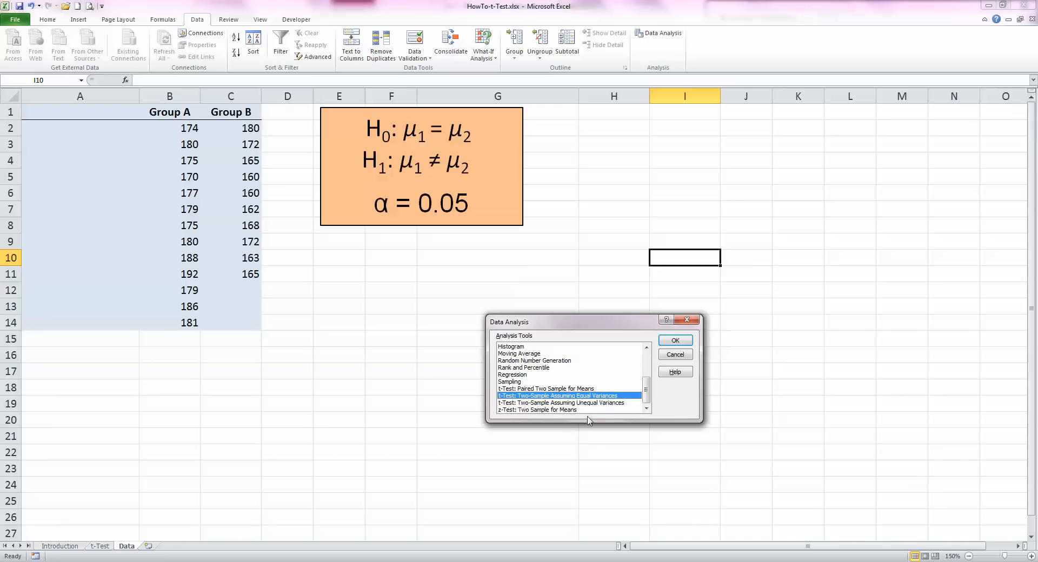
mouse_move(564, 414)
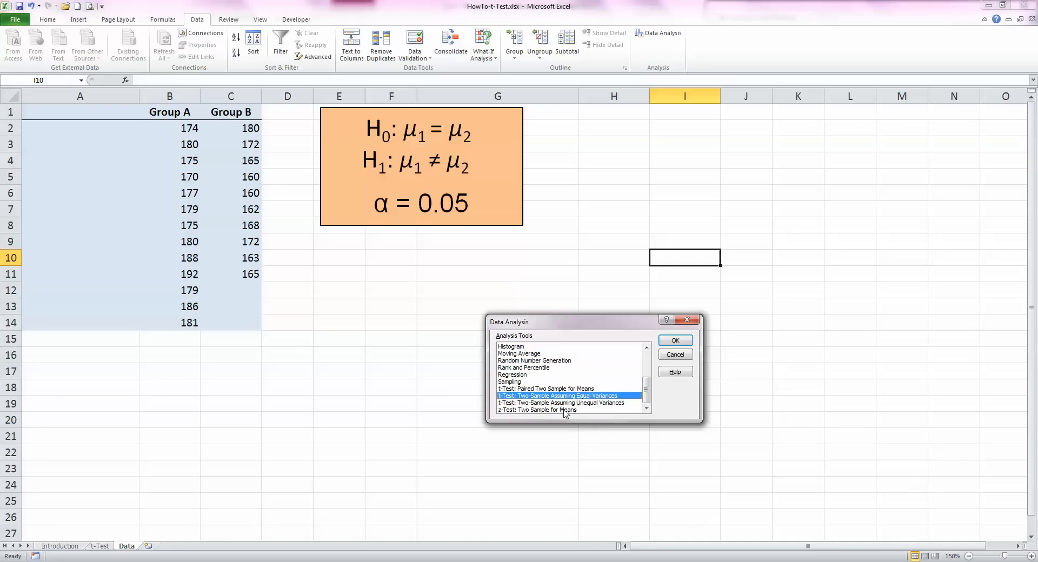
left_click(563, 403)
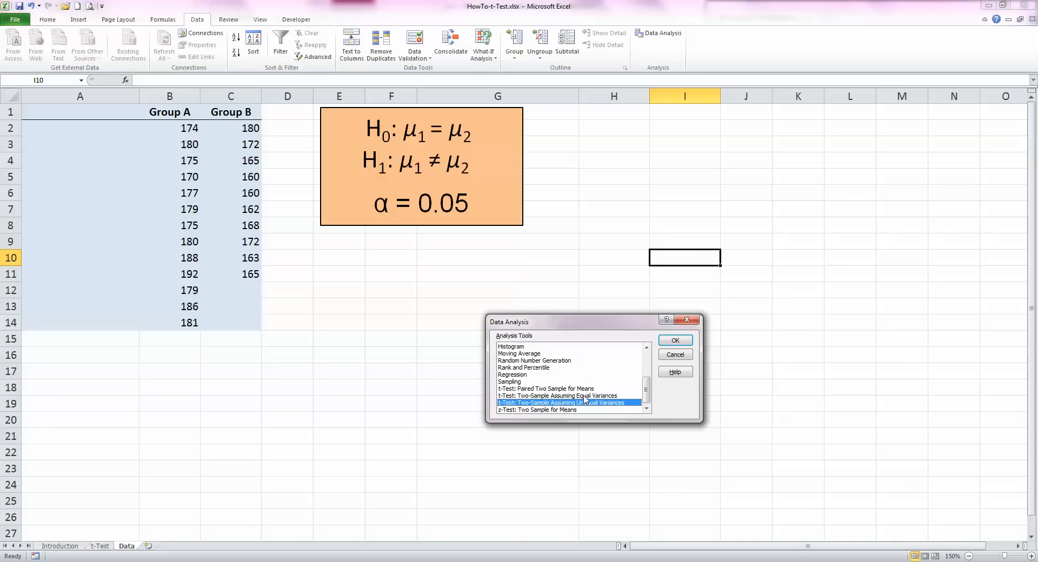
mouse_move(539, 407)
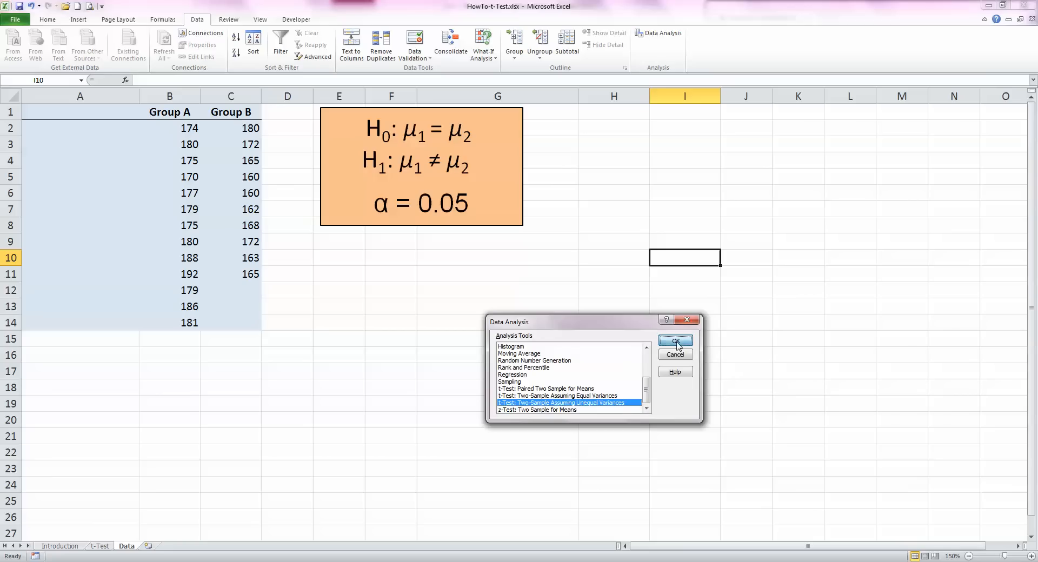
- Set Variable 1 Range to Group A B2:B14 and Variable 2 Range to Group B C2:C11
left_click(675, 342)
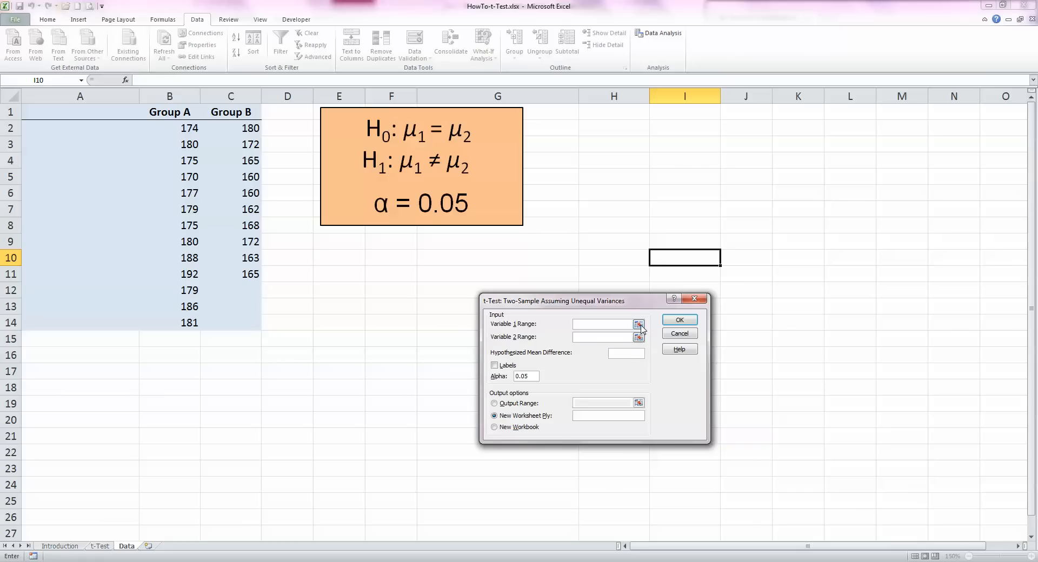
left_click(638, 324)
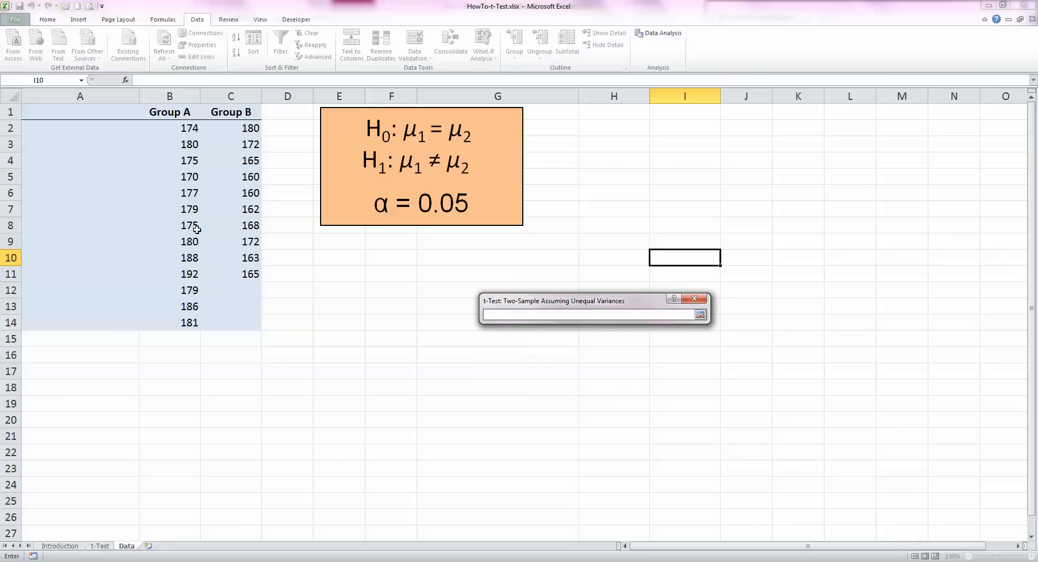
left_click_drag(169, 128, 169, 241)
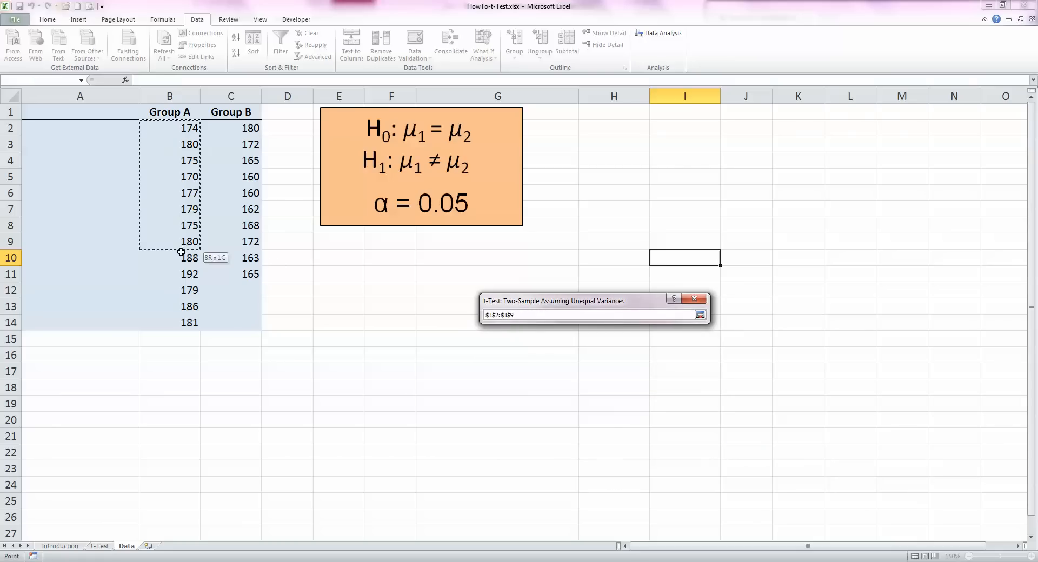
left_click_drag(184, 253, 189, 323)
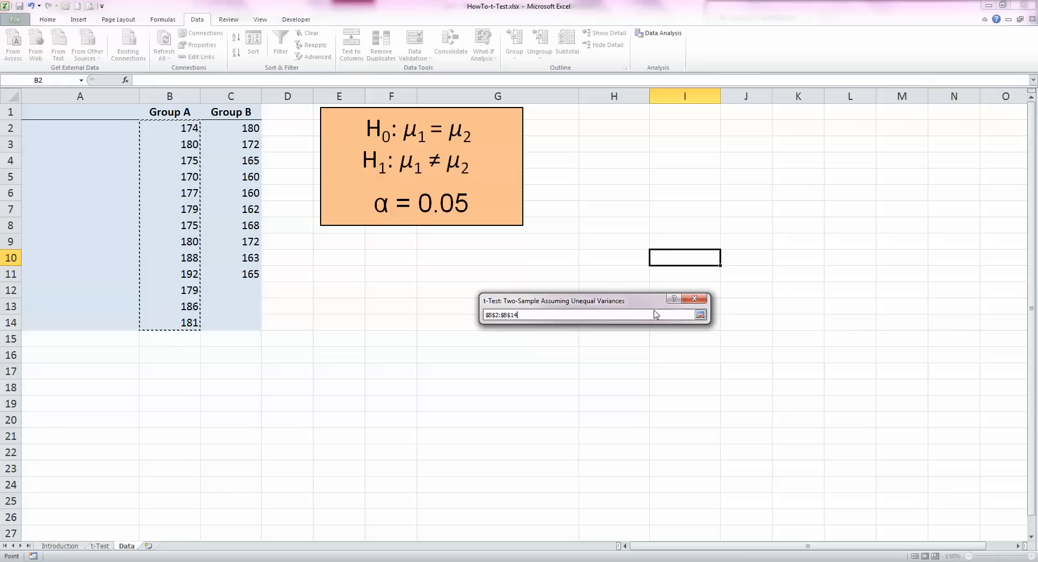
left_click(700, 314)
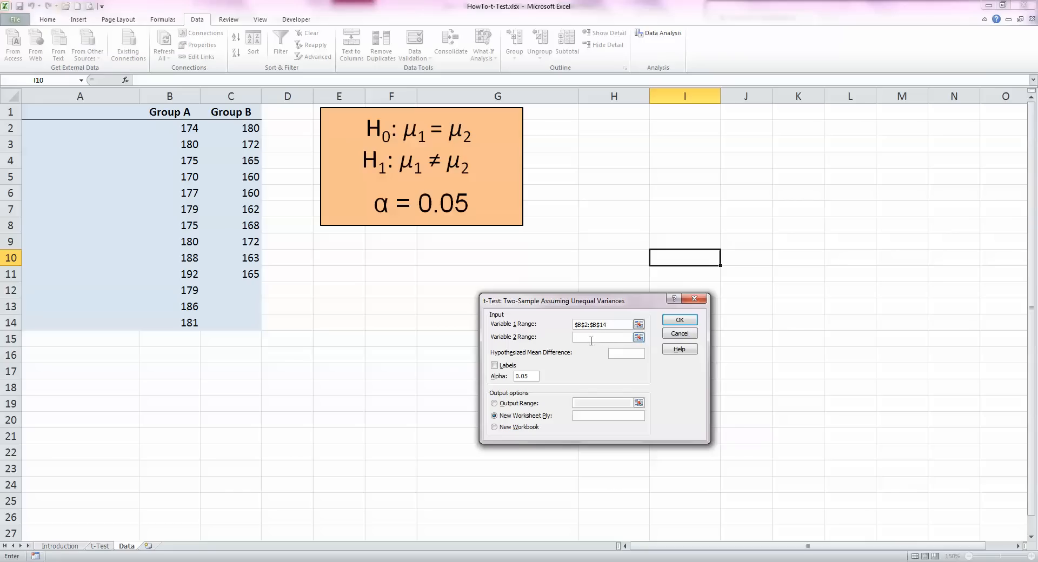
left_click(637, 336)
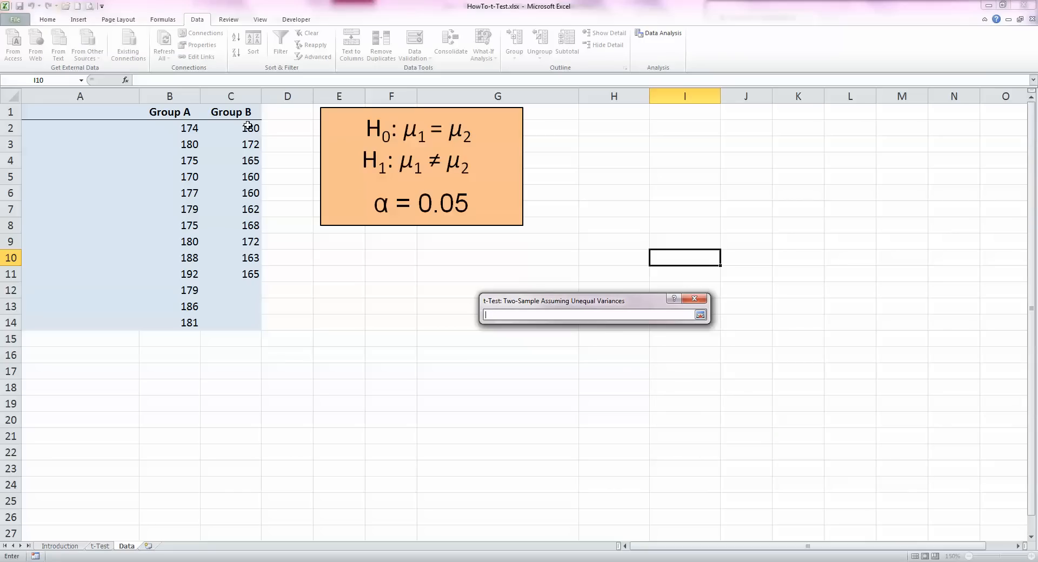
left_click_drag(231, 128, 231, 274)
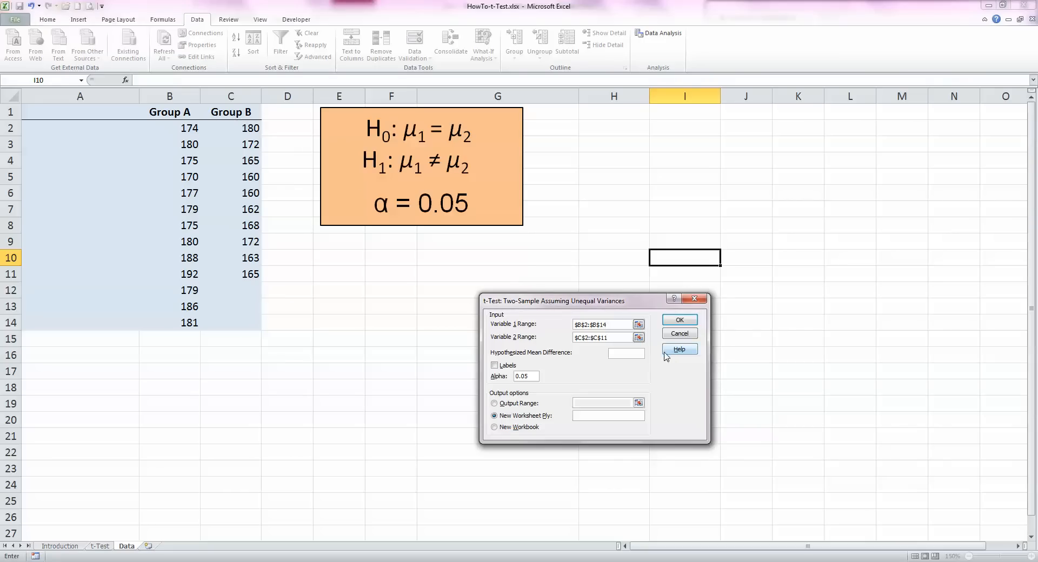
mouse_move(510, 391)
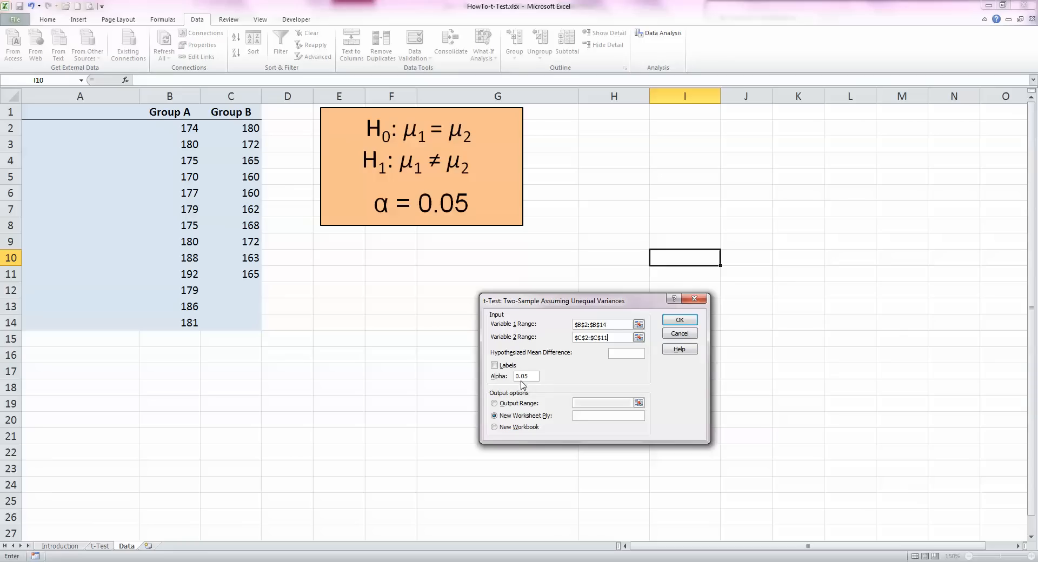
mouse_move(533, 374)
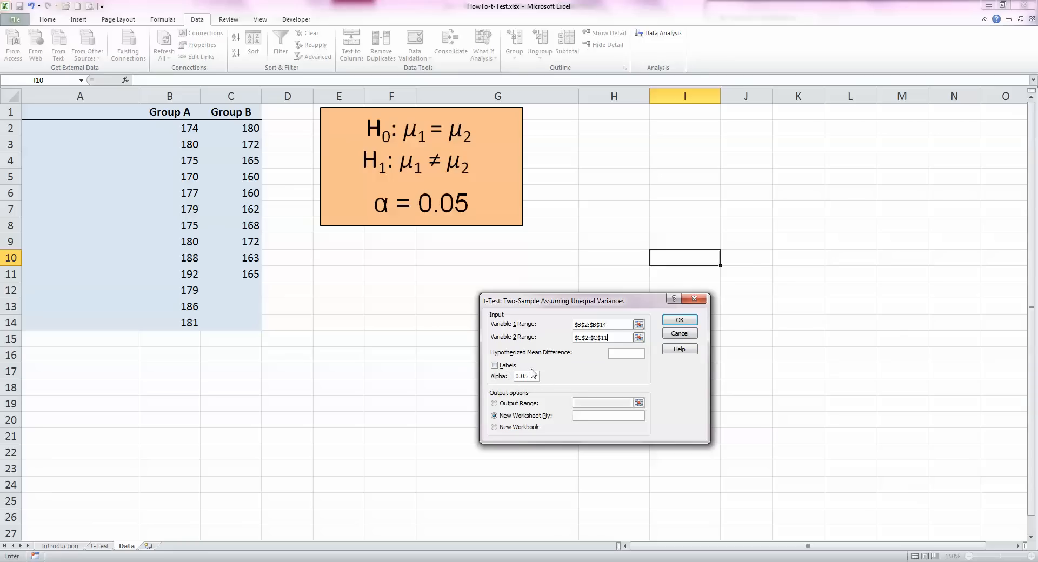
mouse_move(561, 359)
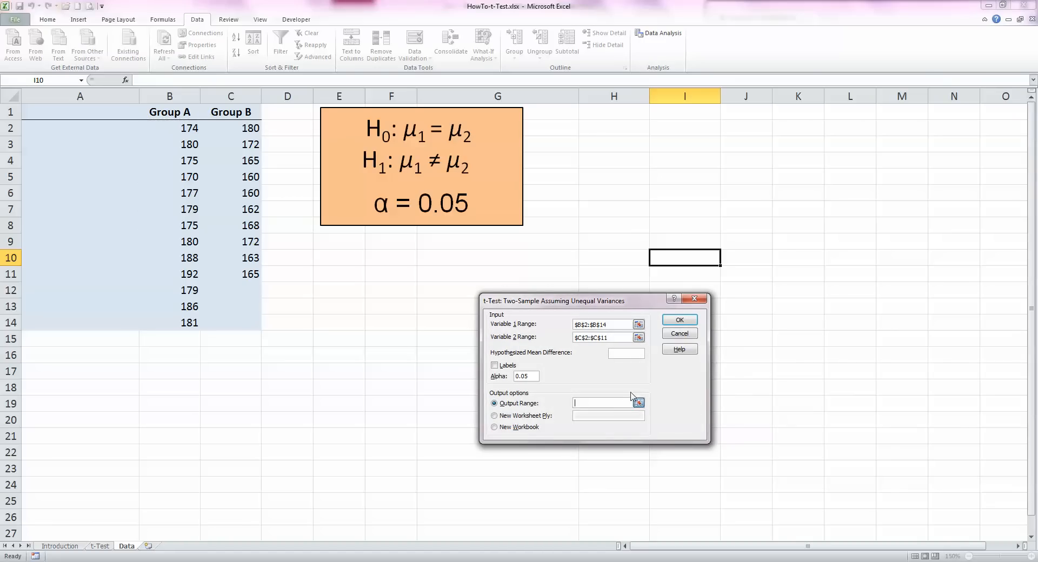
- Direct the t-test output to a range starting at $G$11
left_click(637, 404)
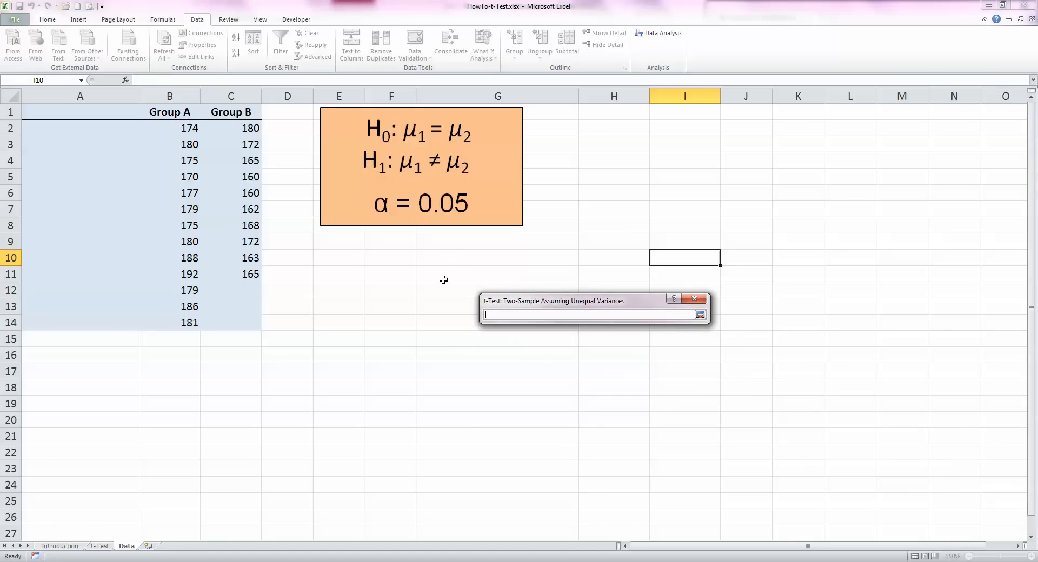
type("$G$11")
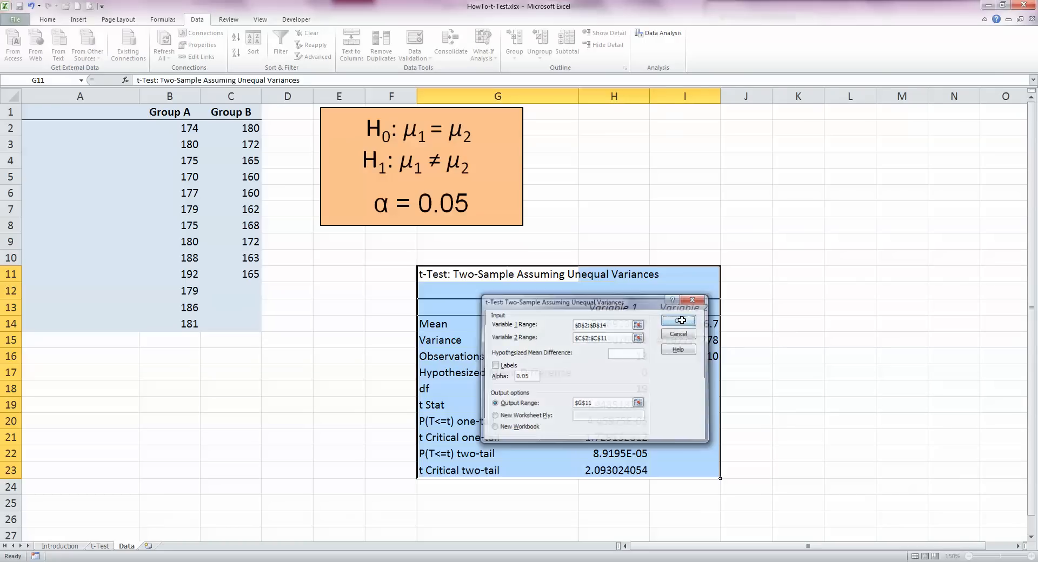
- Run the t-test to G11 and fill the t Stat row (4.948518273) yellow
left_click(676, 321)
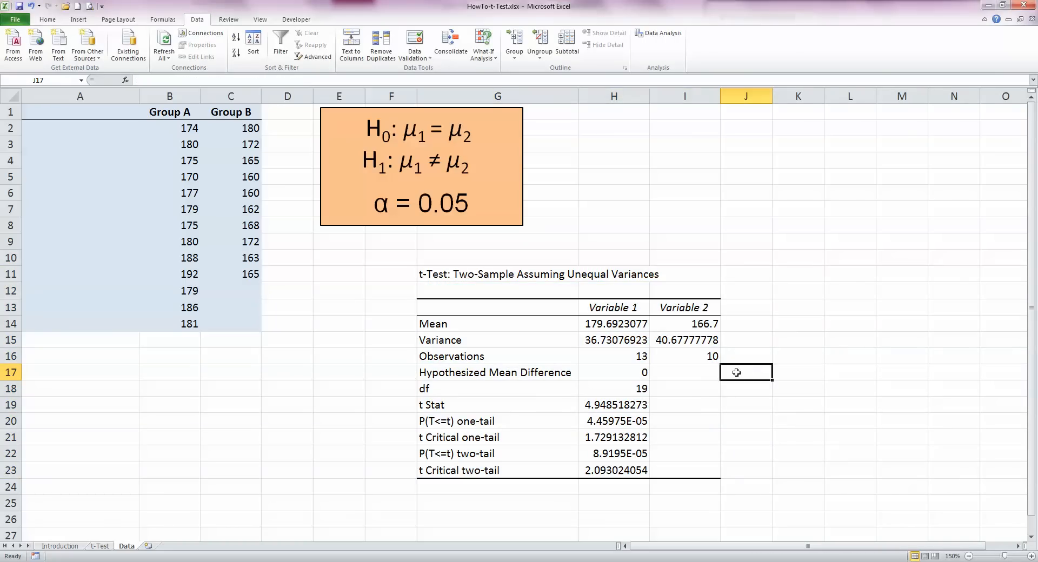
mouse_move(670, 418)
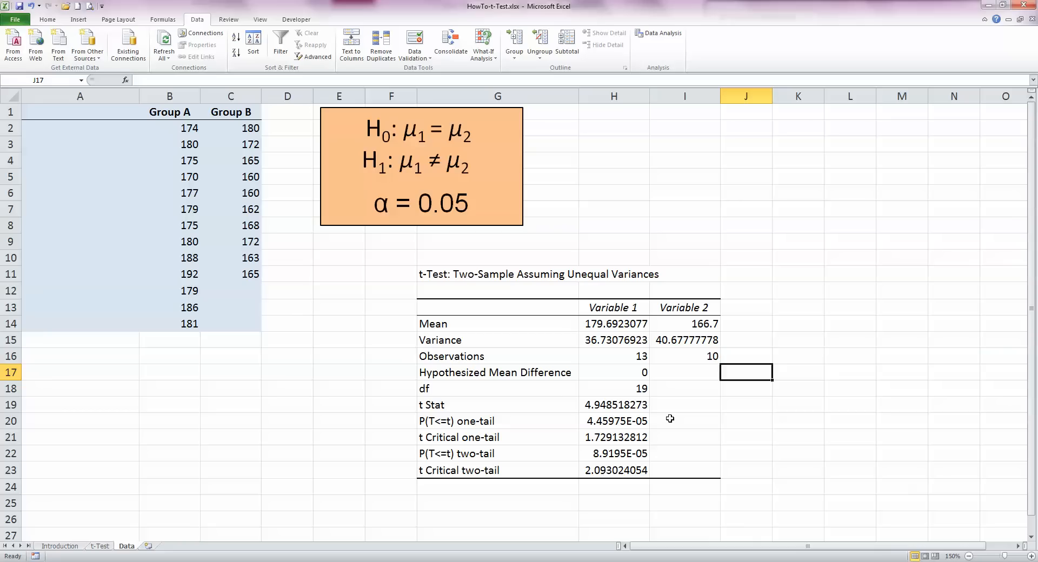
mouse_move(464, 406)
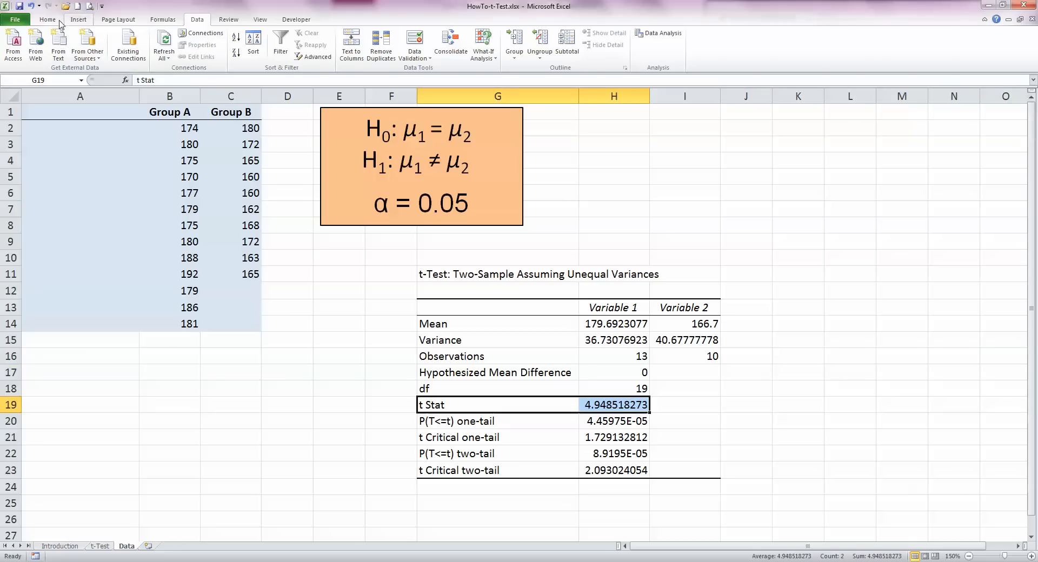
left_click(47, 19)
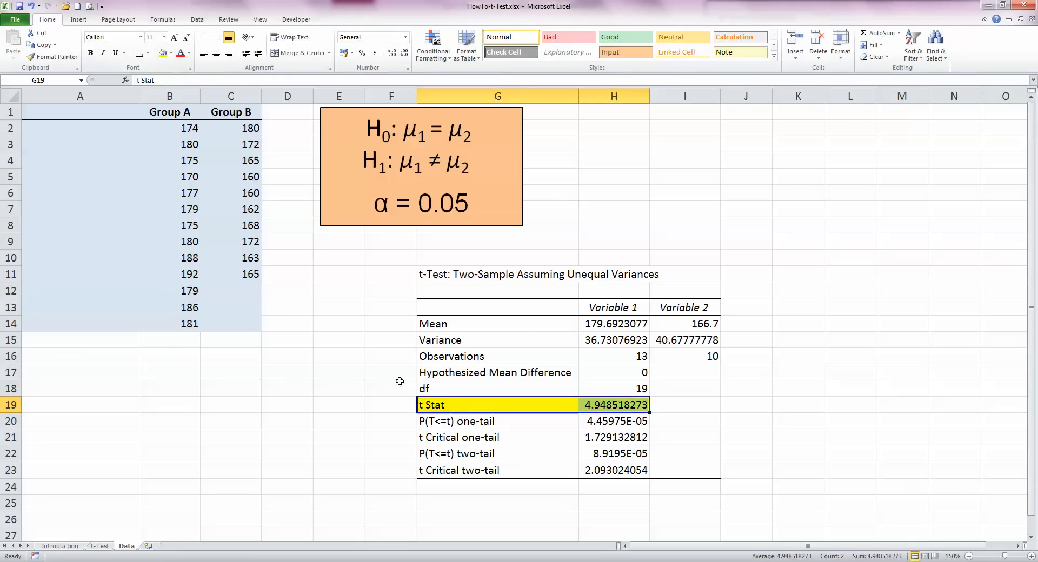
left_click(498, 421)
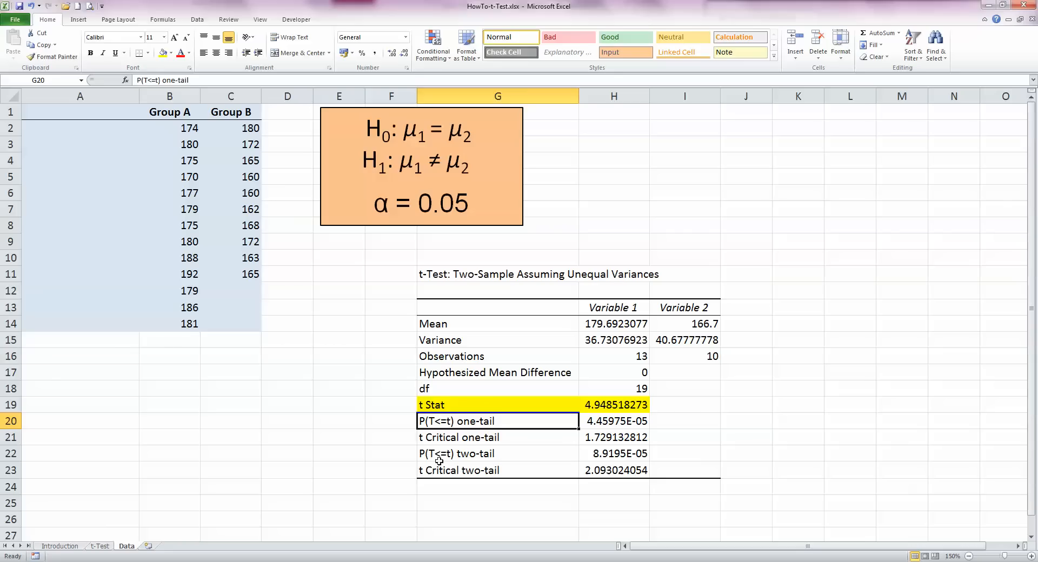
mouse_move(229, 558)
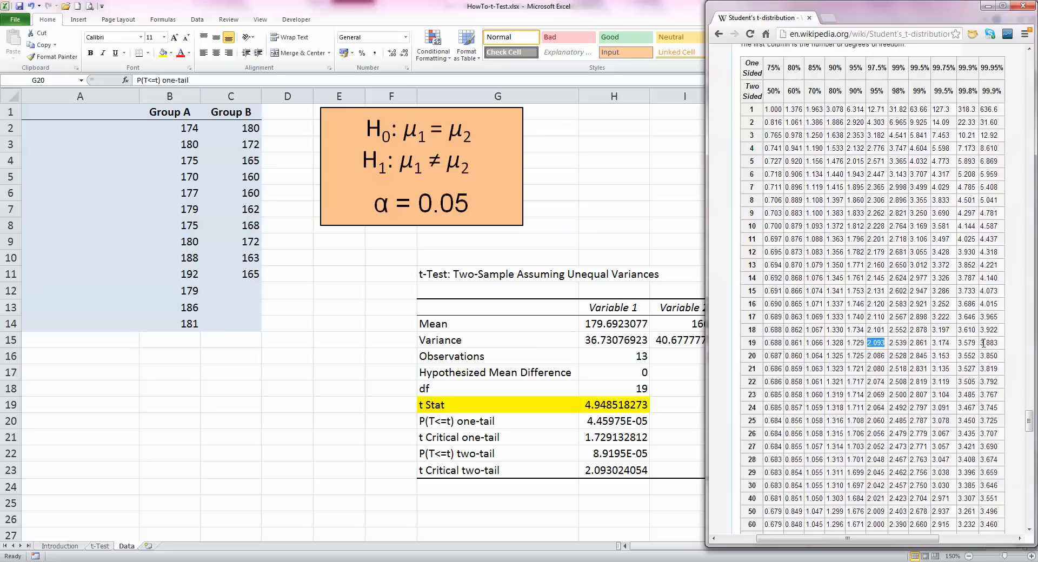
mouse_move(882, 87)
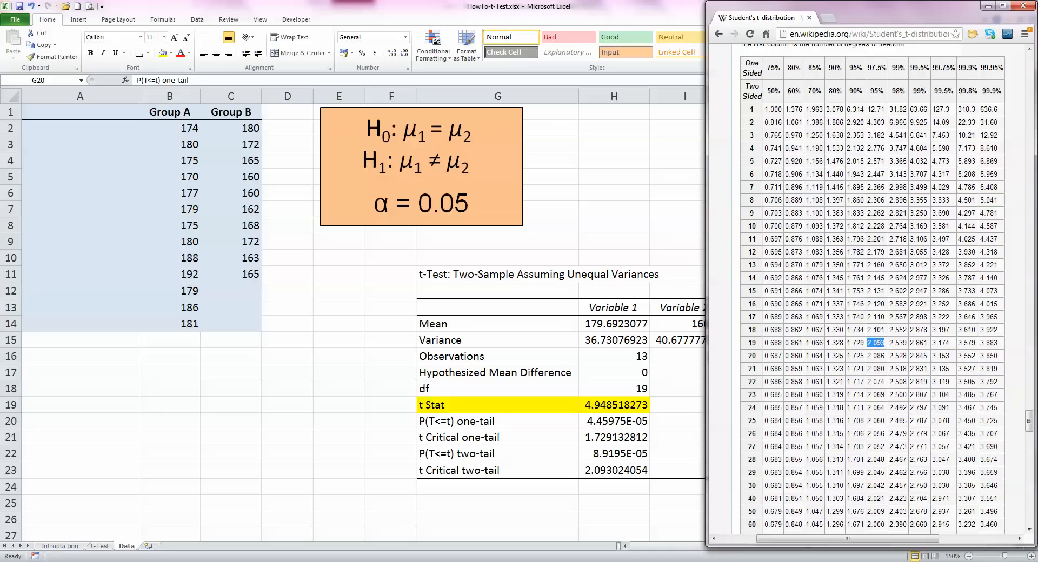
mouse_move(902, 379)
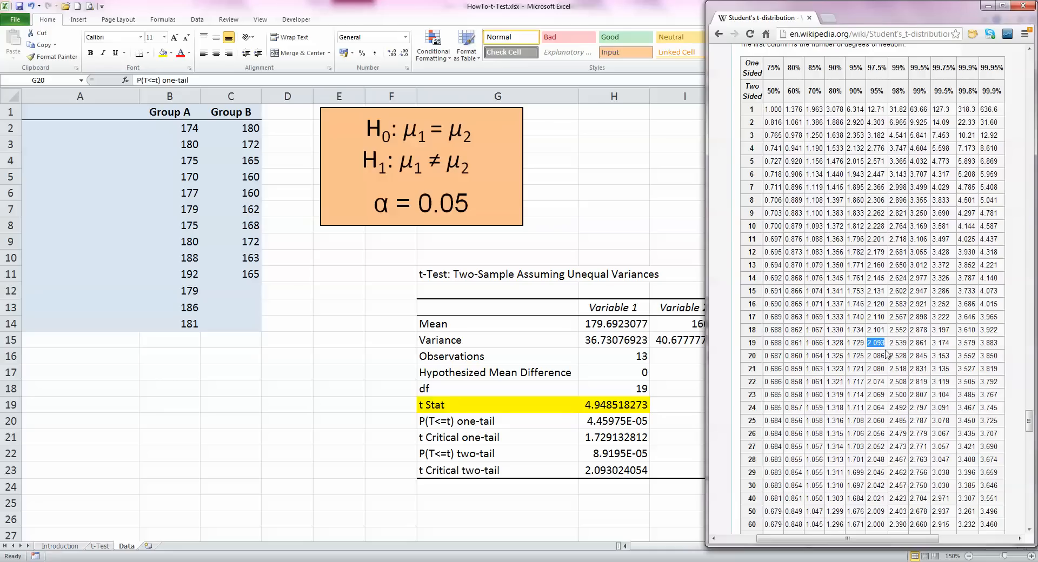
mouse_move(626, 488)
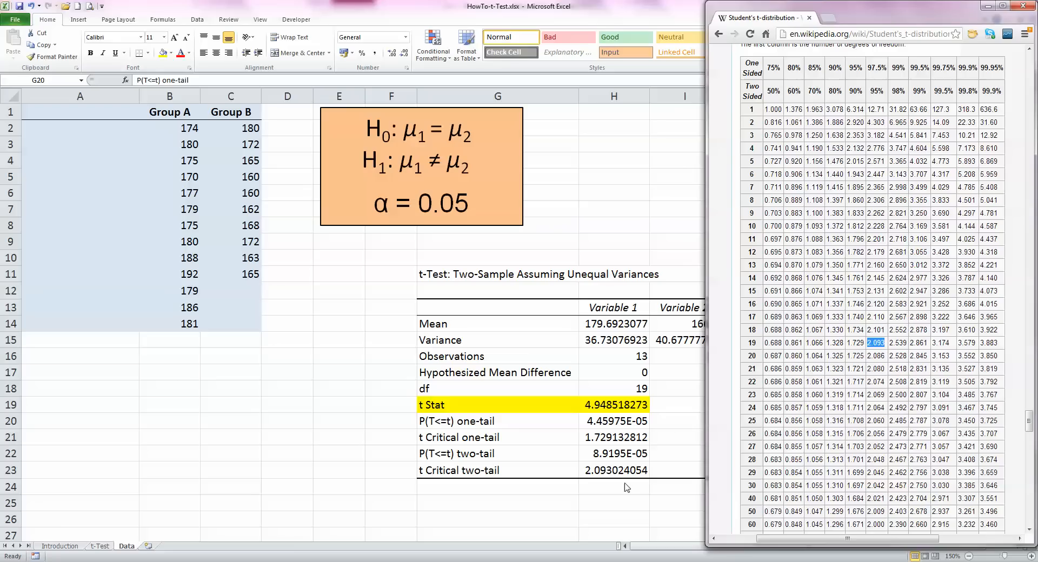
mouse_move(411, 451)
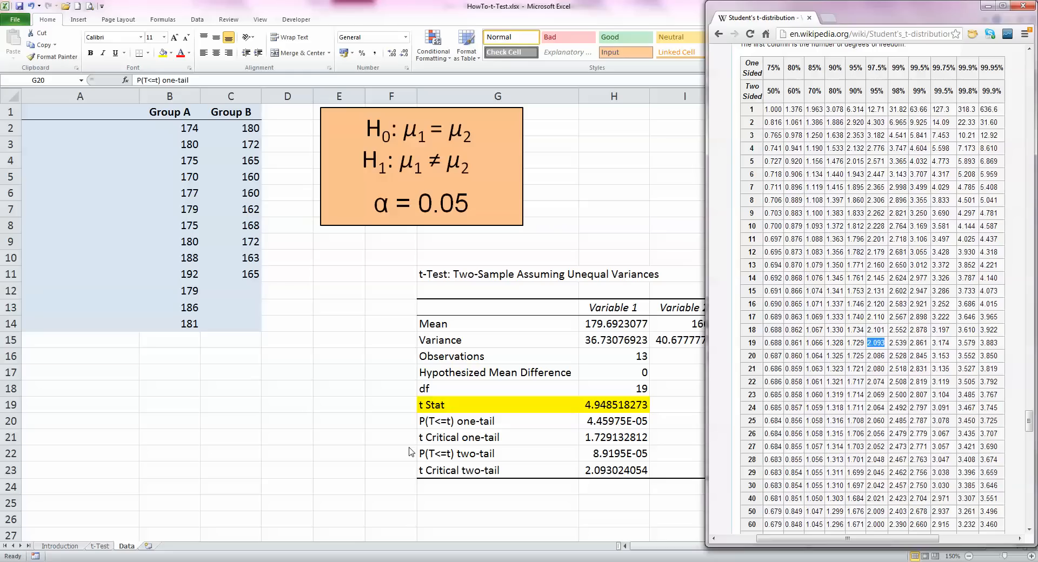
left_click(497, 421)
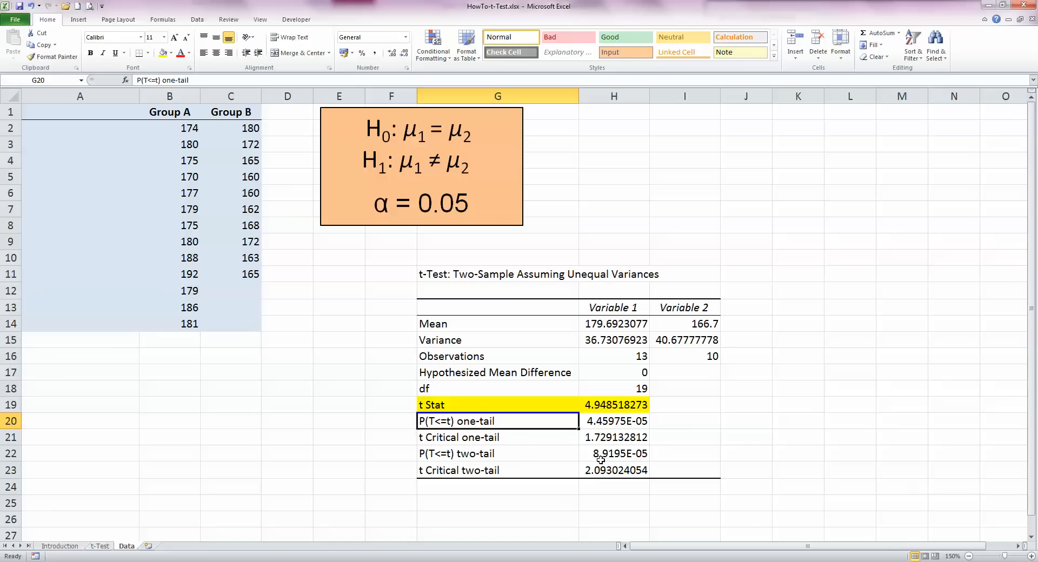
- Enter the label 't.test' in cell K22 beside the two-tail p-value row
left_click(498, 453)
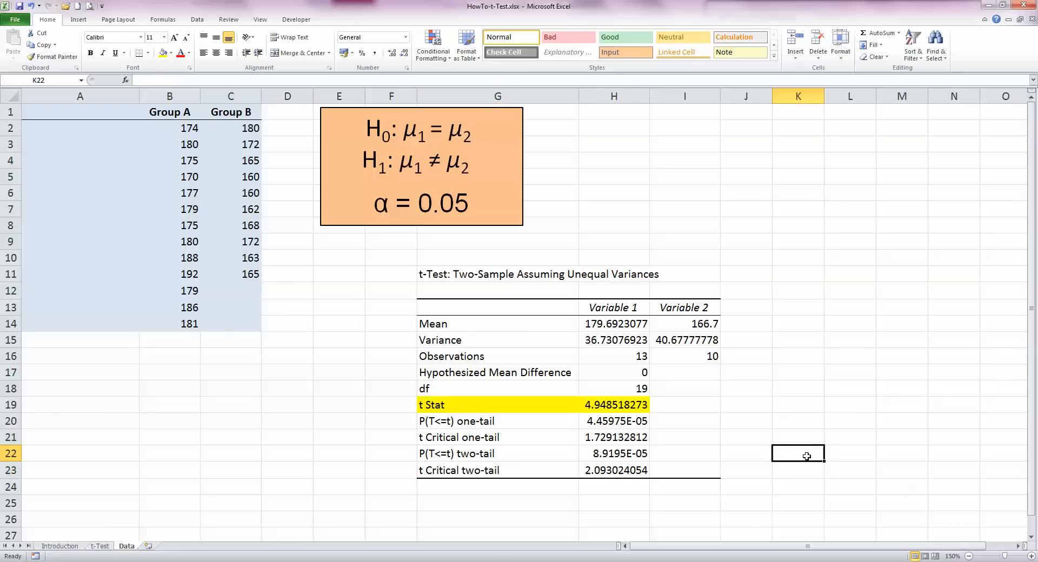
type("t")
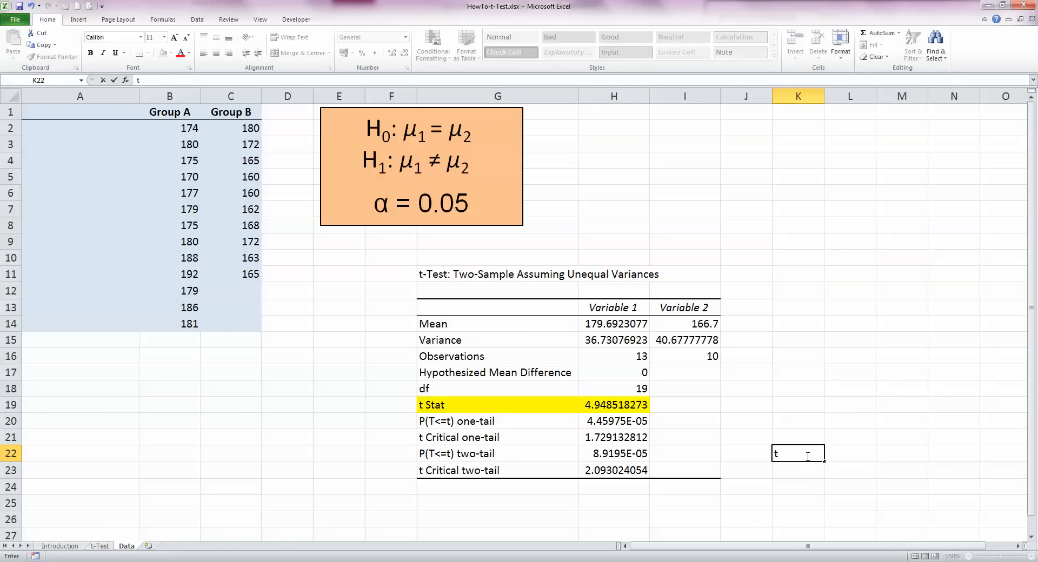
type(".test")
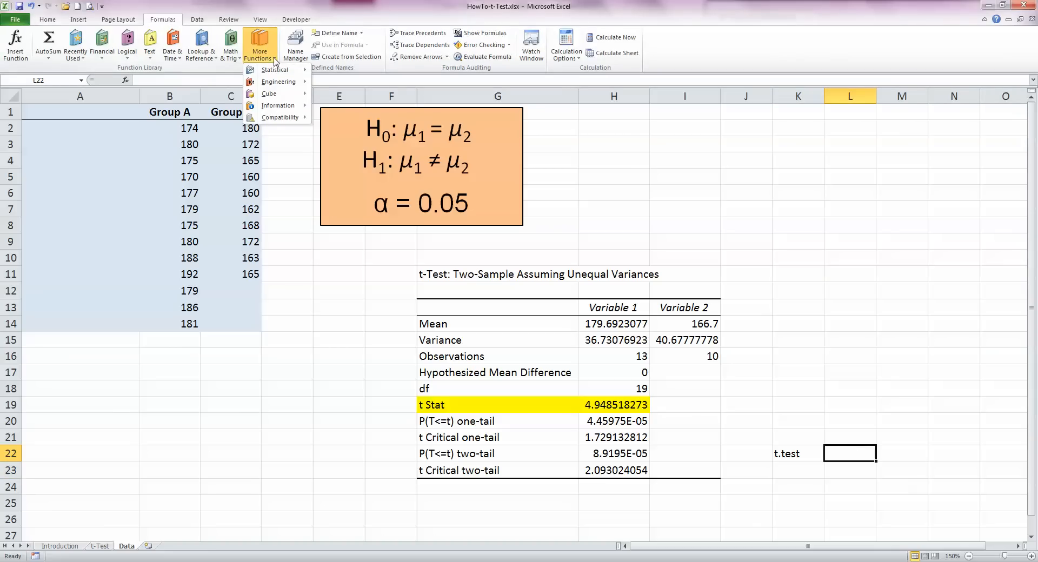
- Insert the T.TEST function from the Statistical list into L22, opening Function Arguments
left_click(274, 70)
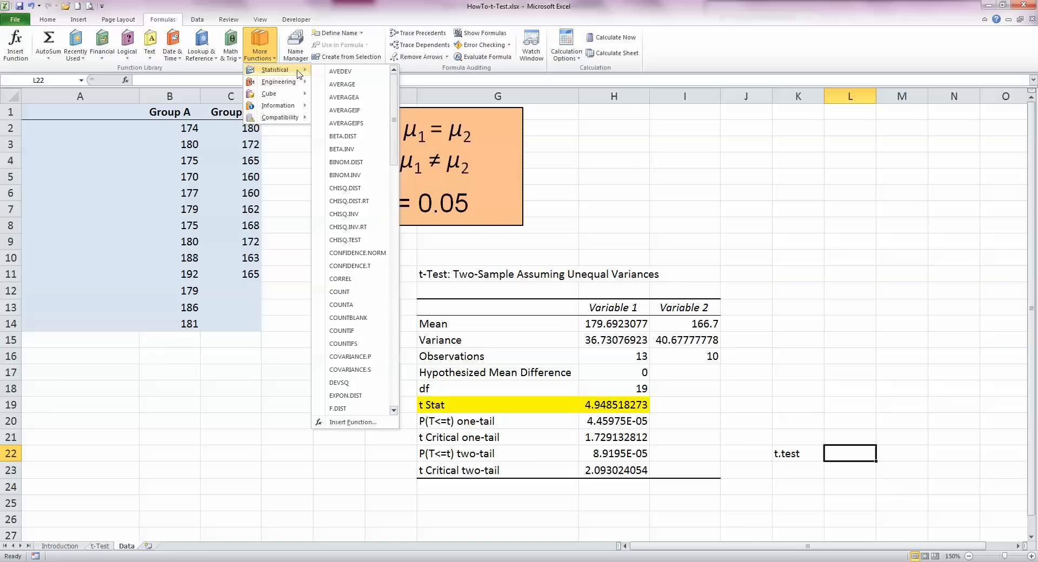
scroll("down", 3)
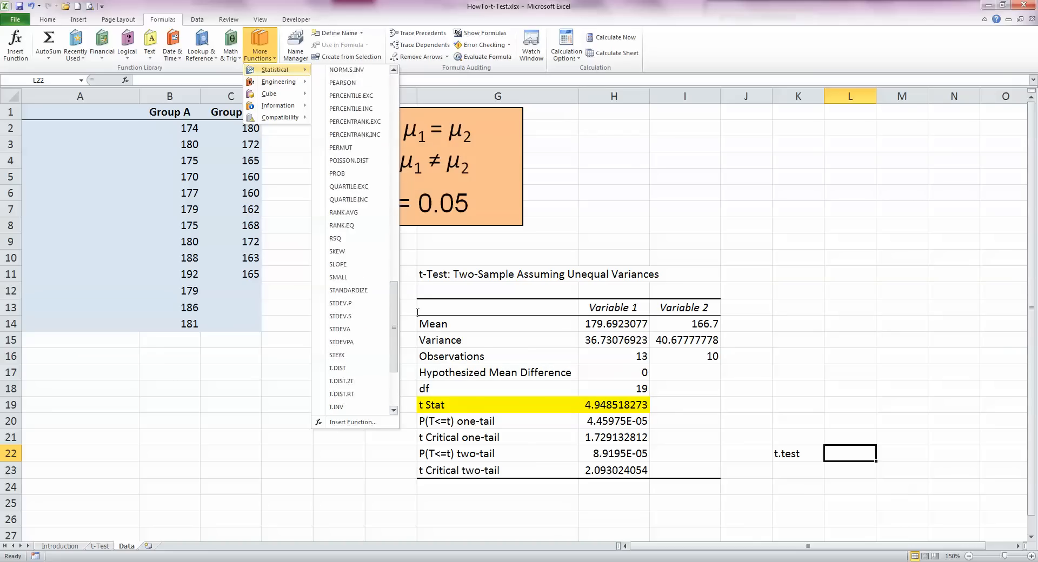
scroll("down", 3)
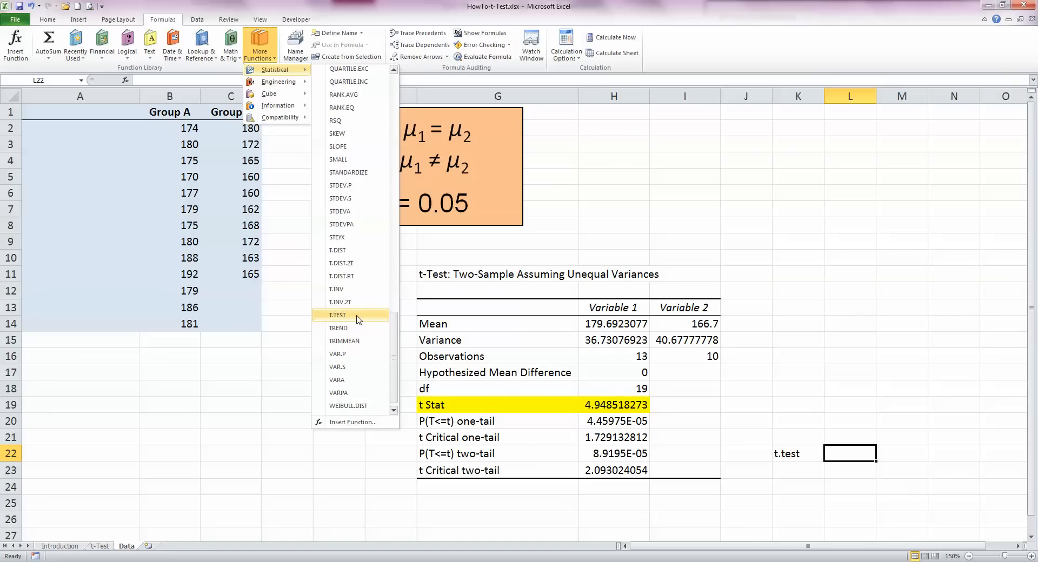
left_click(337, 315)
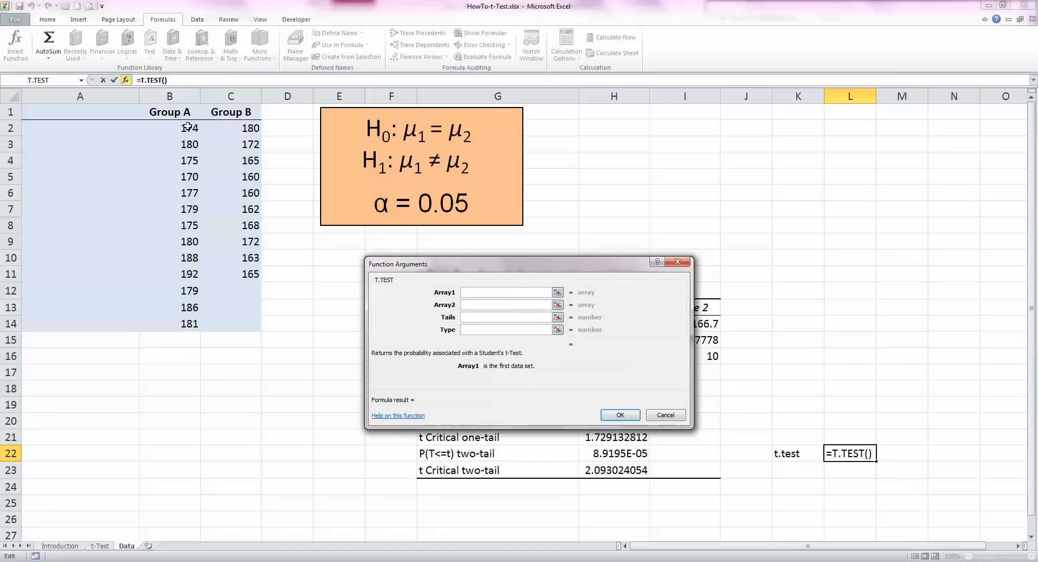
- Complete =T.TEST(B2:B14,C2:C11,2,3) in L22, returning 8.94864E-05
left_click_drag(170, 128, 169, 323)
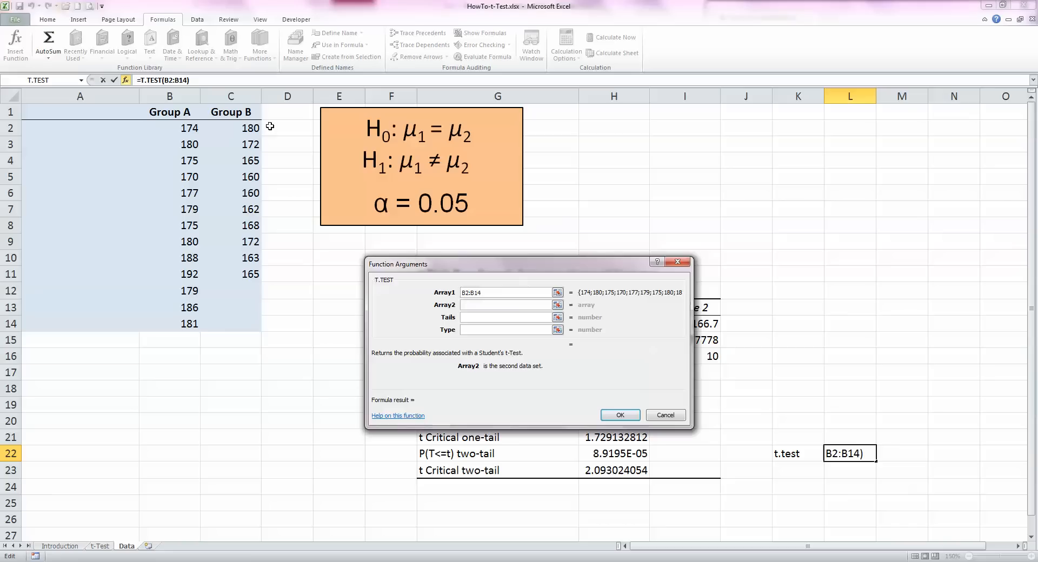
left_click_drag(230, 127, 231, 274)
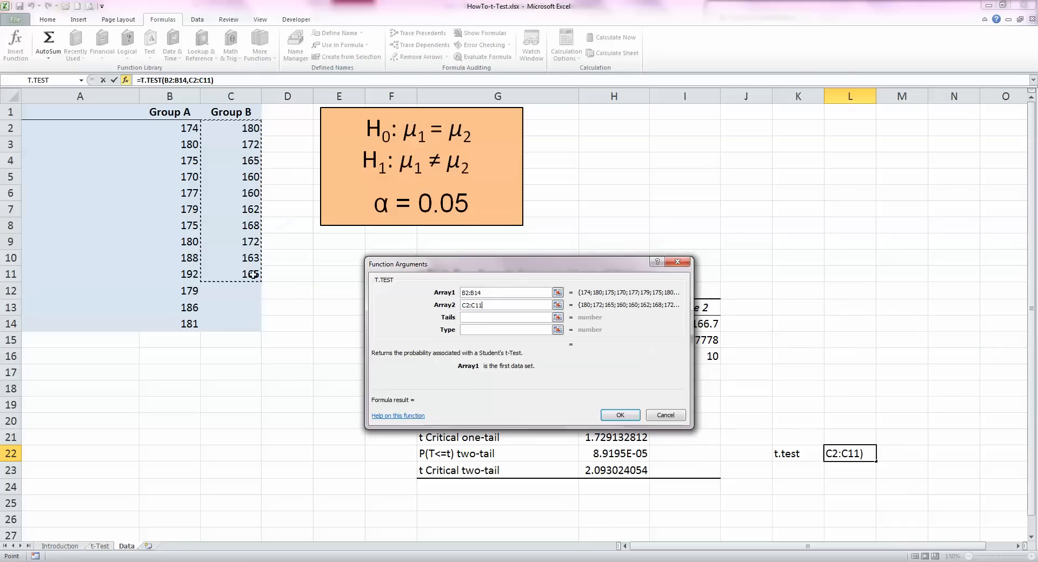
left_click(505, 317)
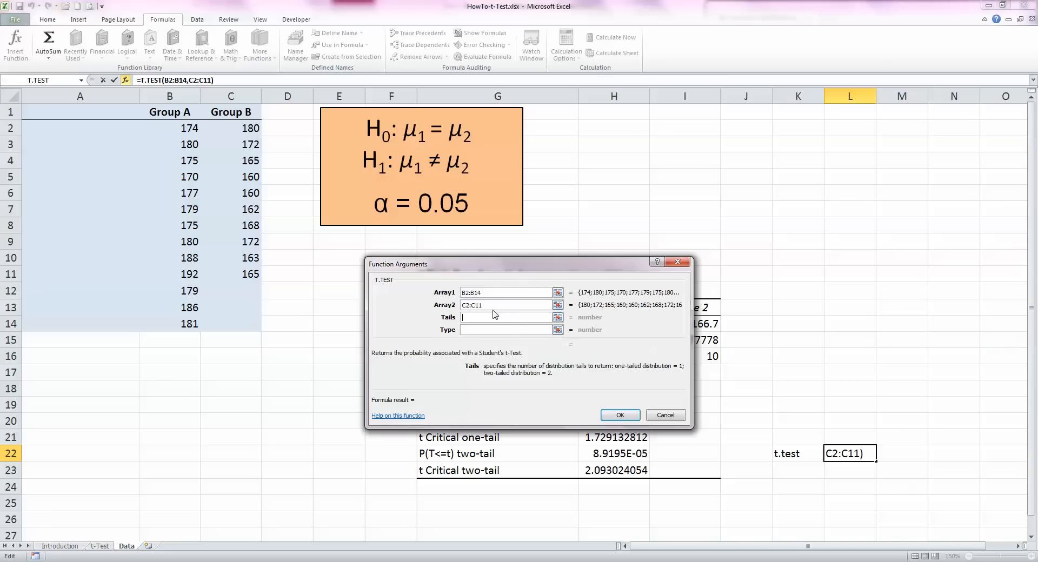
type("2")
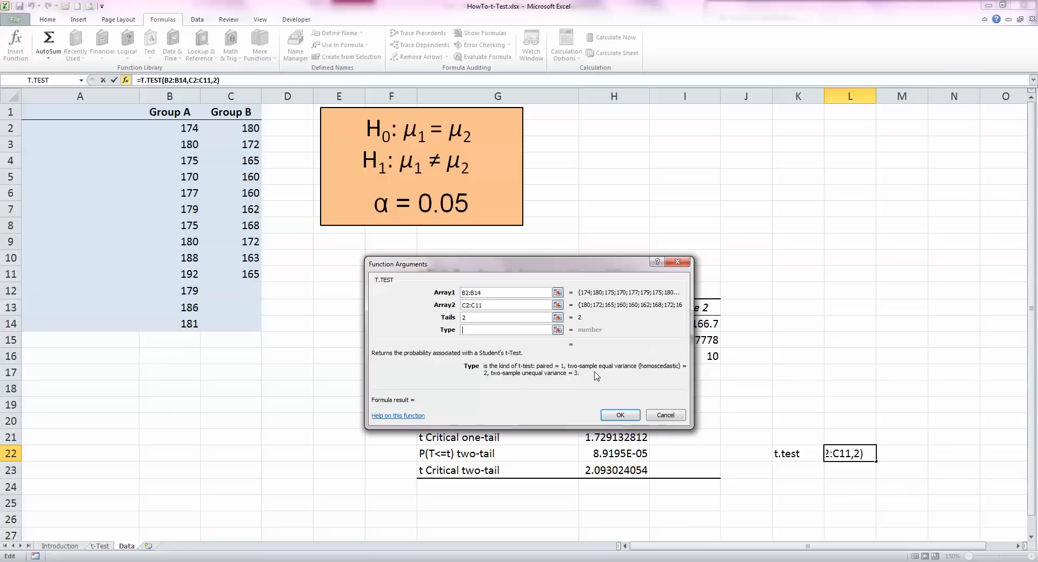
mouse_move(516, 388)
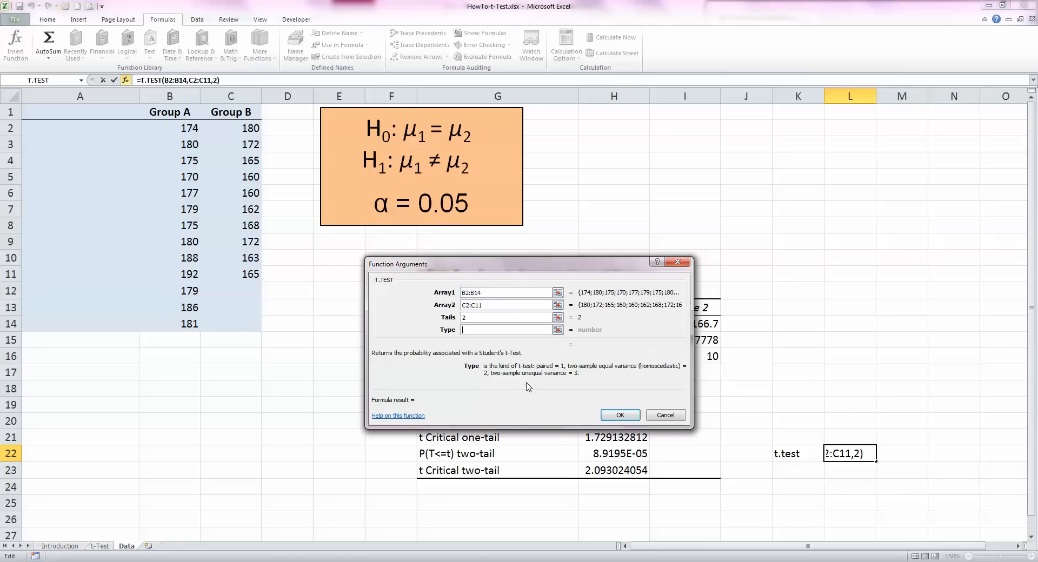
mouse_move(521, 390)
type("3")
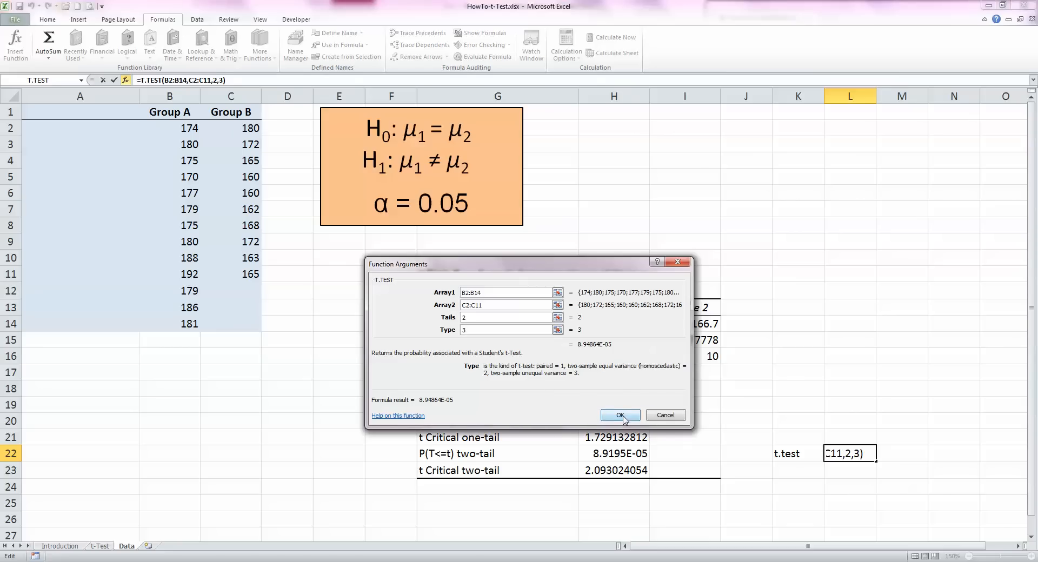
left_click(619, 415)
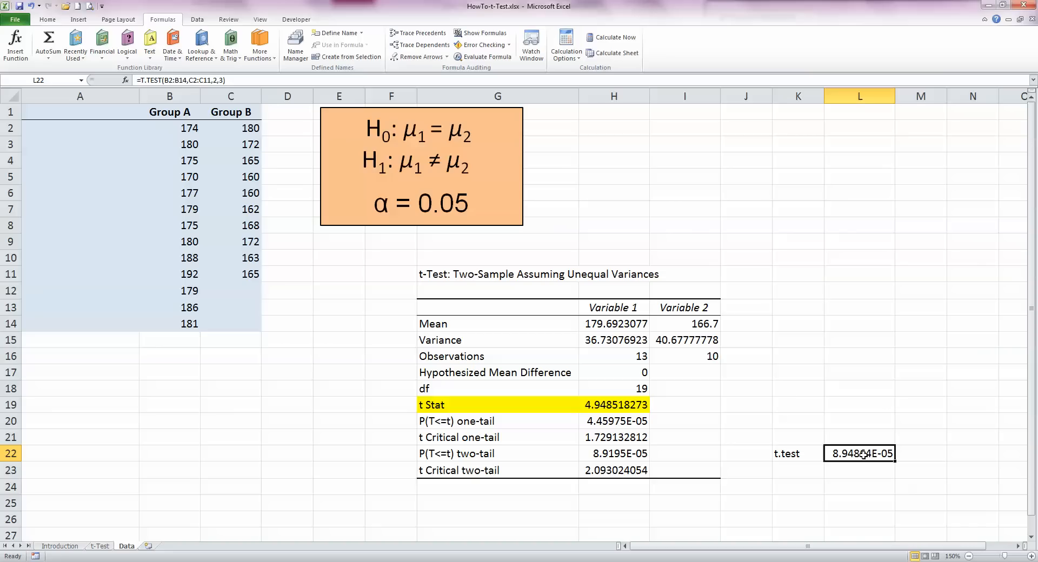
mouse_move(921, 441)
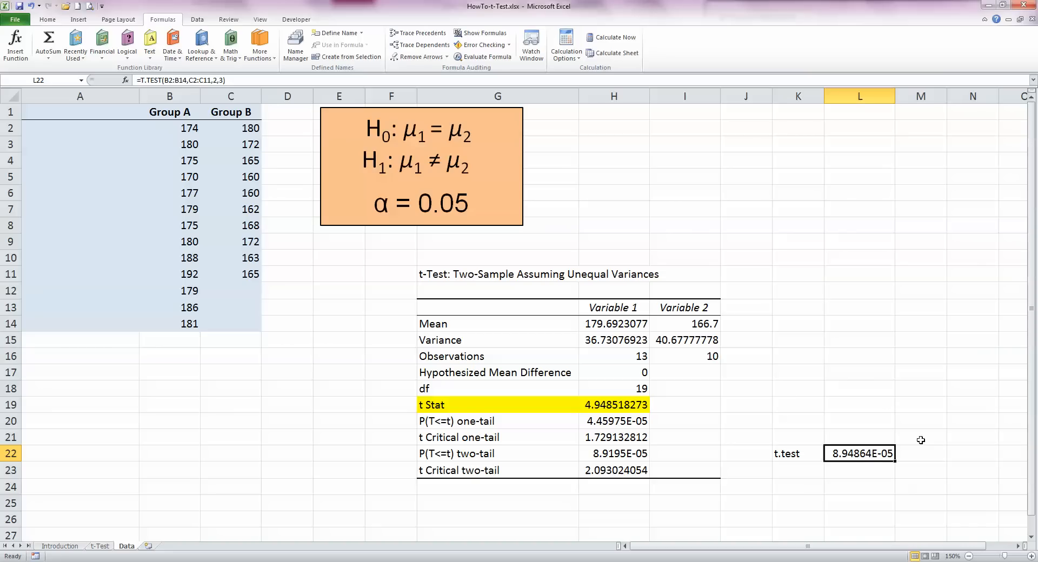
mouse_move(860, 450)
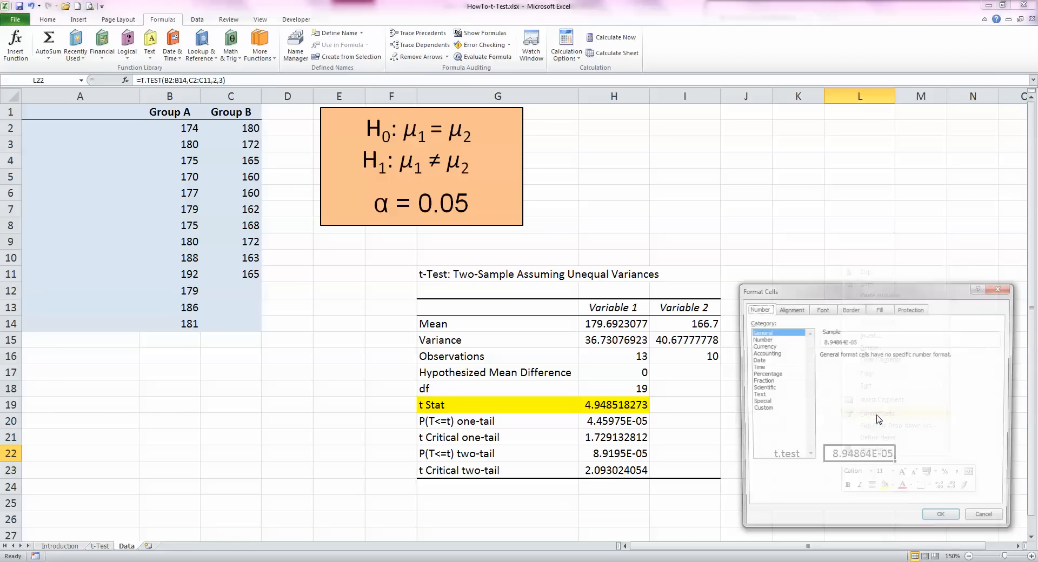
- Format L22 as a Number with 9 decimal places, showing 0.000089486
left_click(759, 339)
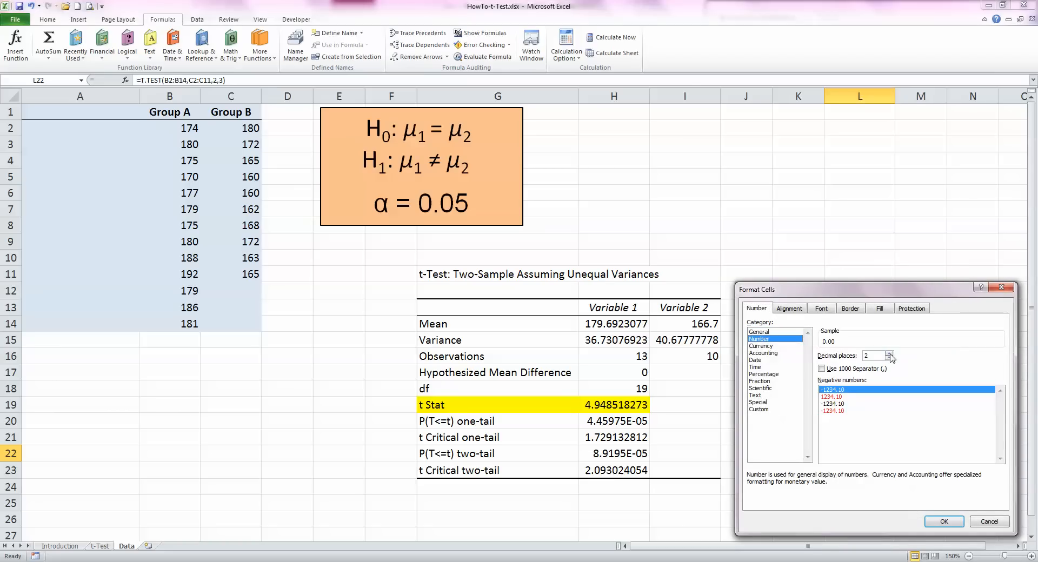
left_click(891, 354)
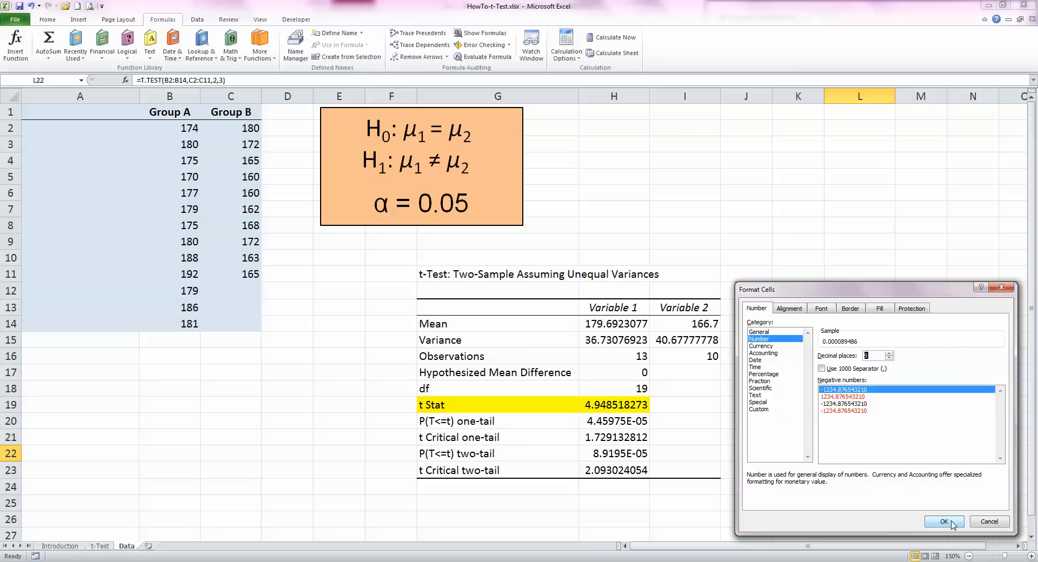
left_click(943, 521)
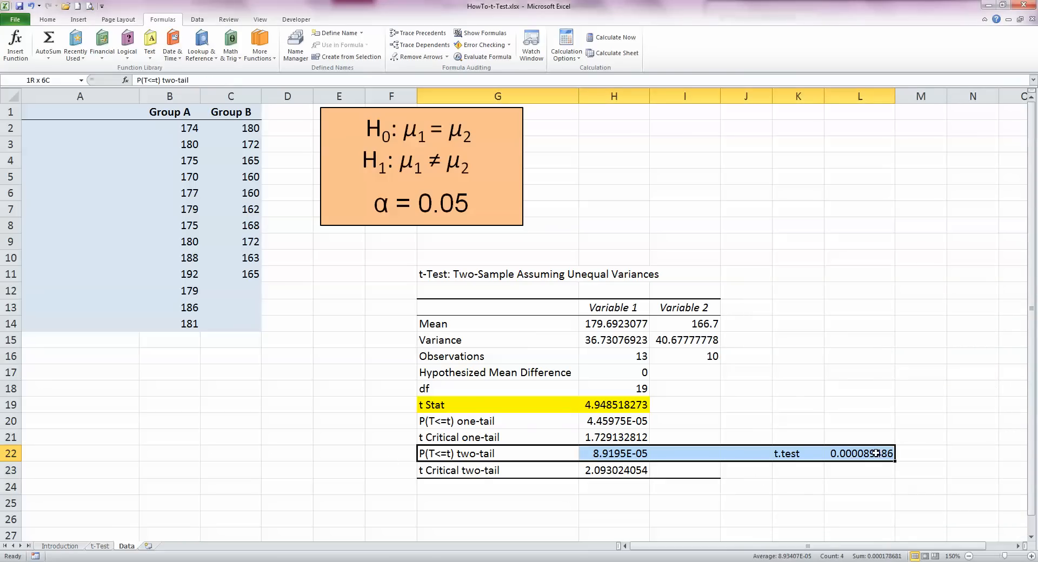
- Shade the two-tail p row G22:L22 with yellow fill
left_click(47, 20)
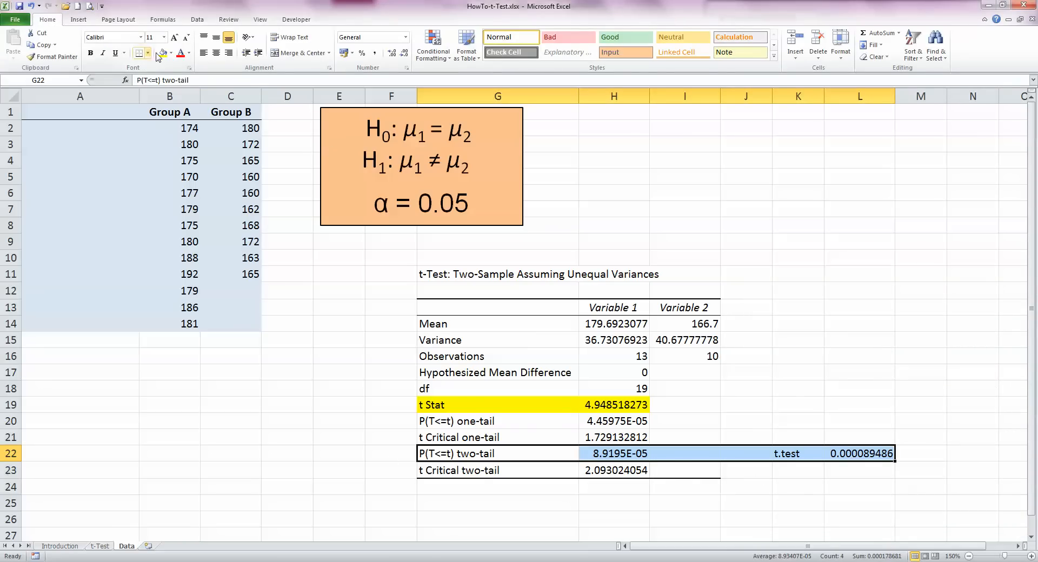
left_click(497, 503)
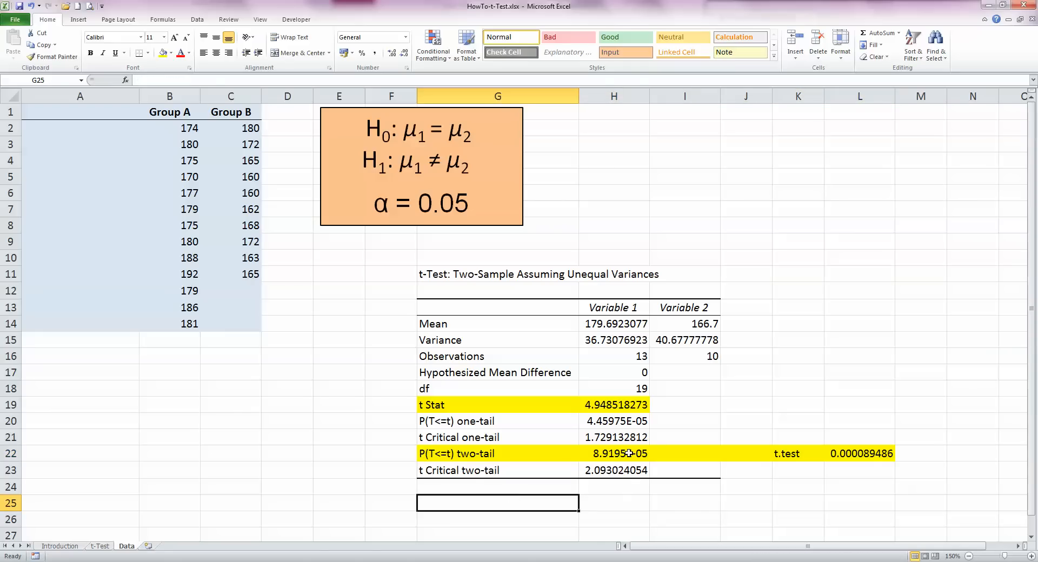
left_click(614, 454)
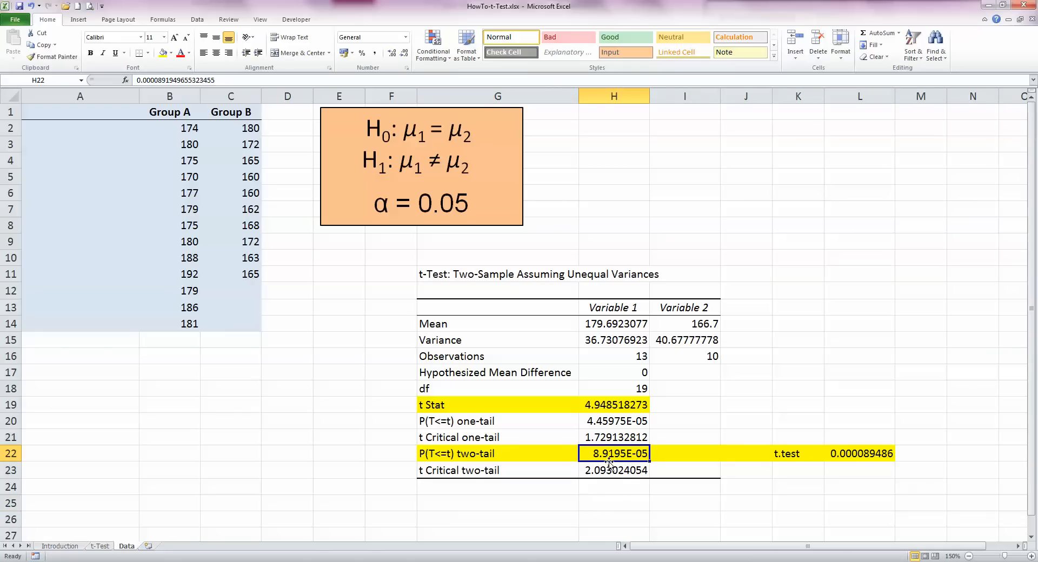
- Format H22 as a Number with 9 decimals so the p-value reads 0.000089195
right_click(613, 454)
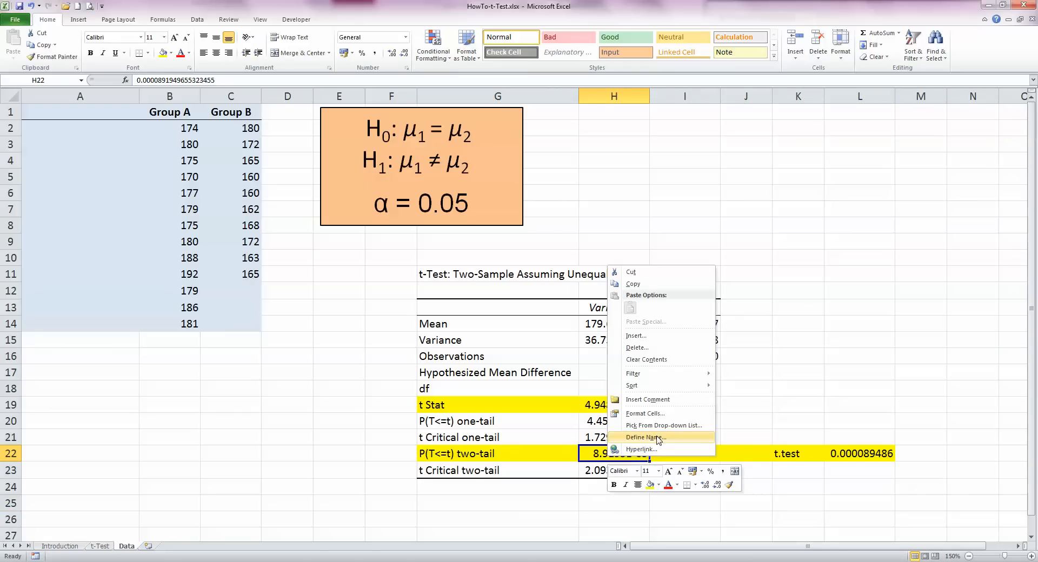
left_click(645, 413)
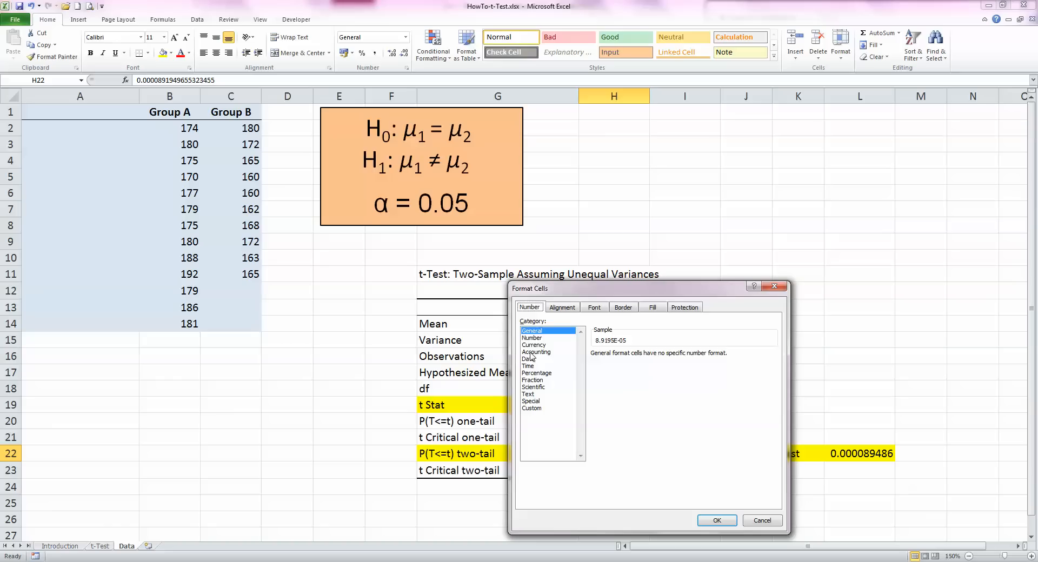
left_click(531, 337)
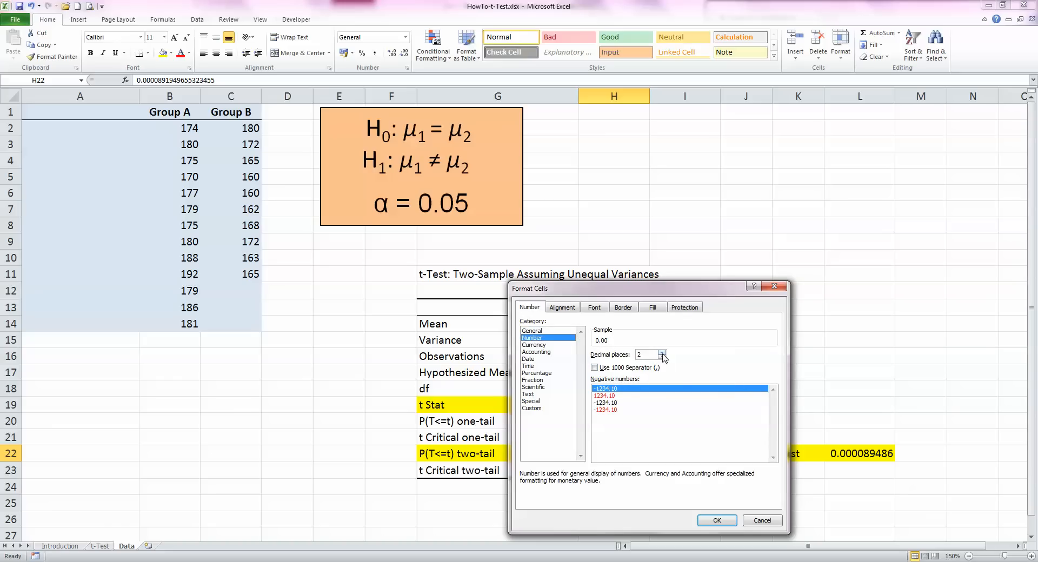
left_click(662, 351)
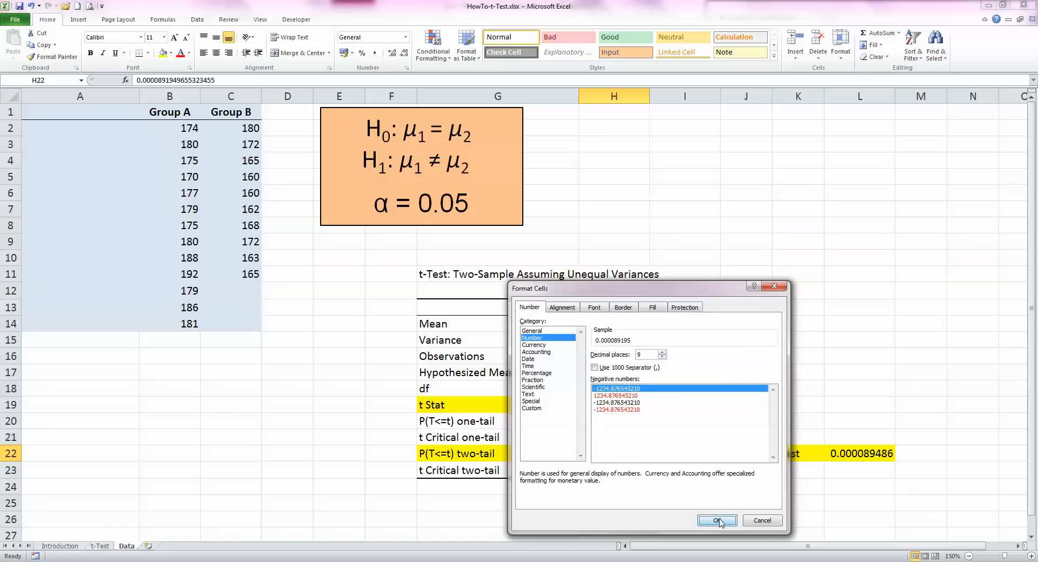
left_click(716, 520)
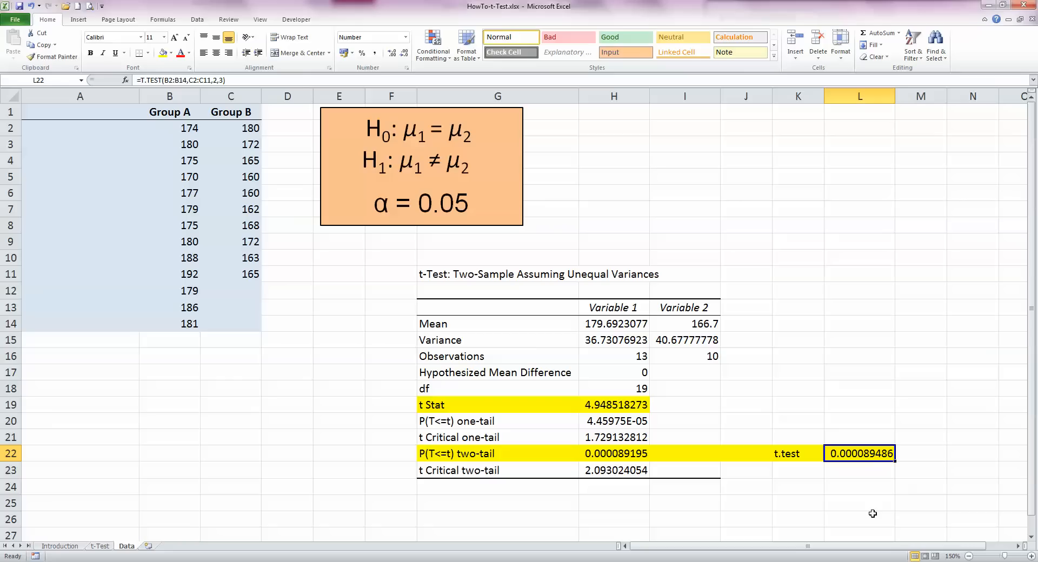
left_click(613, 454)
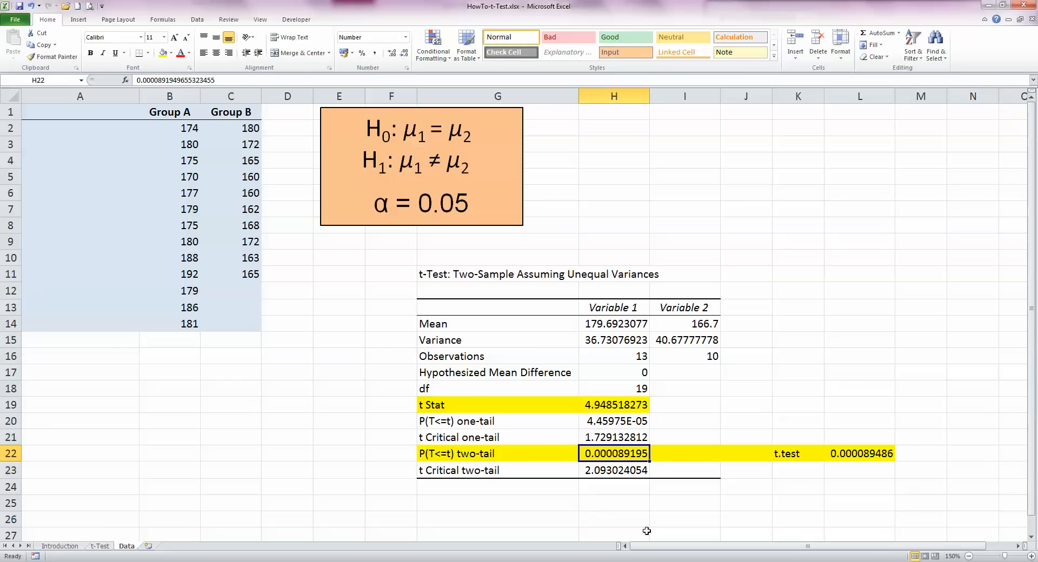
mouse_move(507, 480)
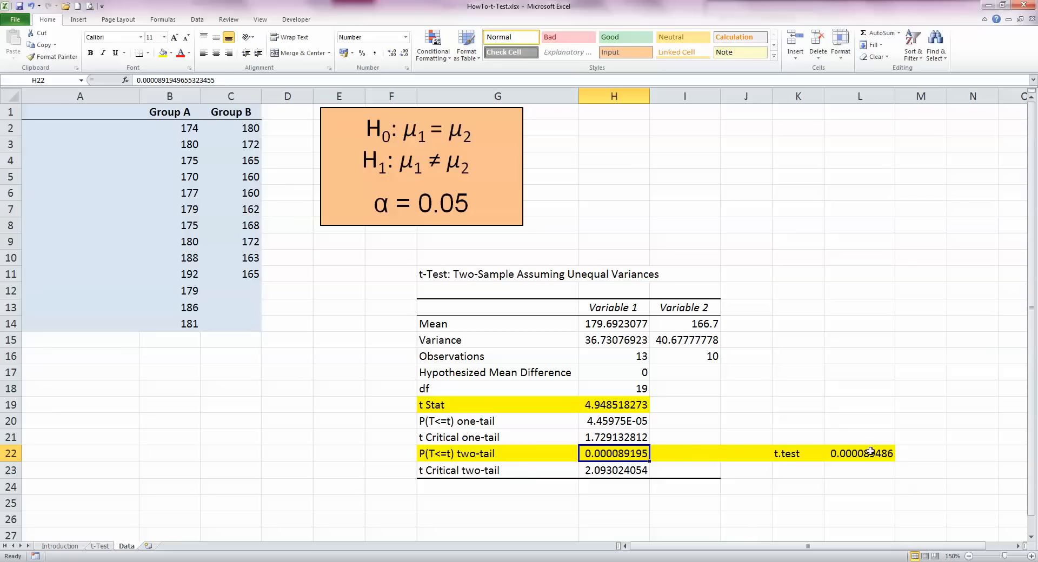
left_click(861, 453)
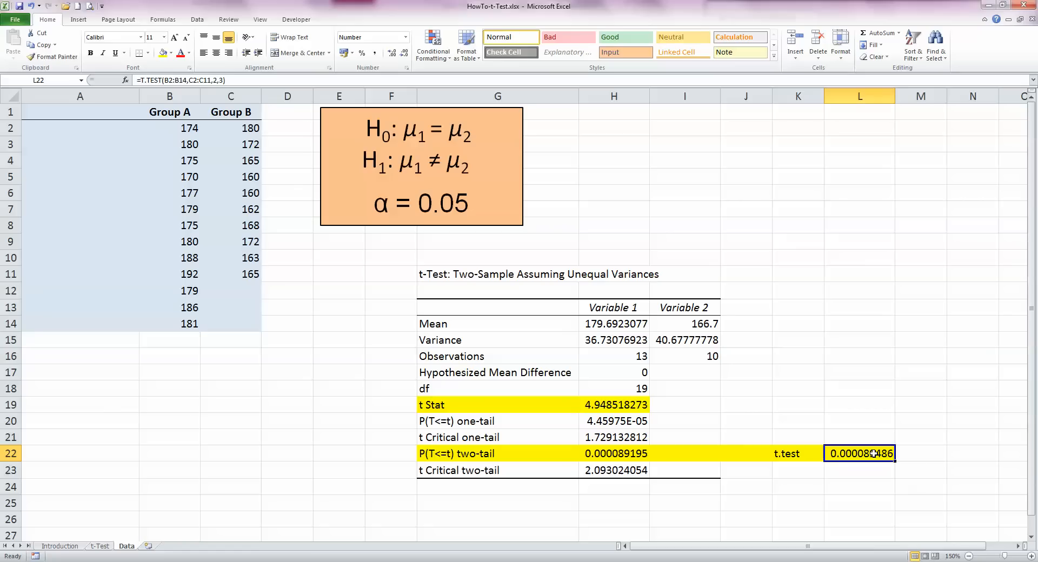
mouse_move(966, 431)
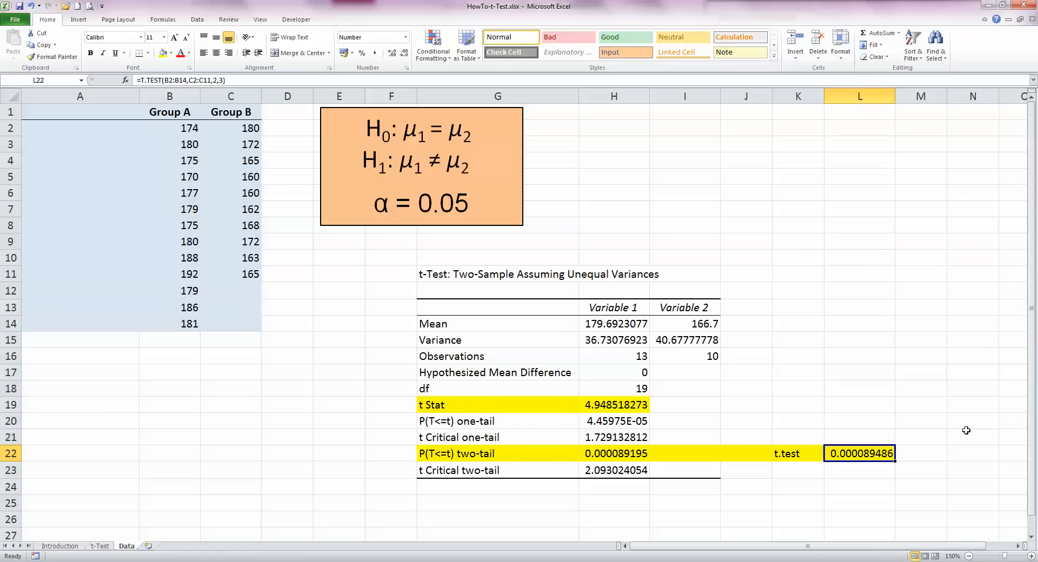